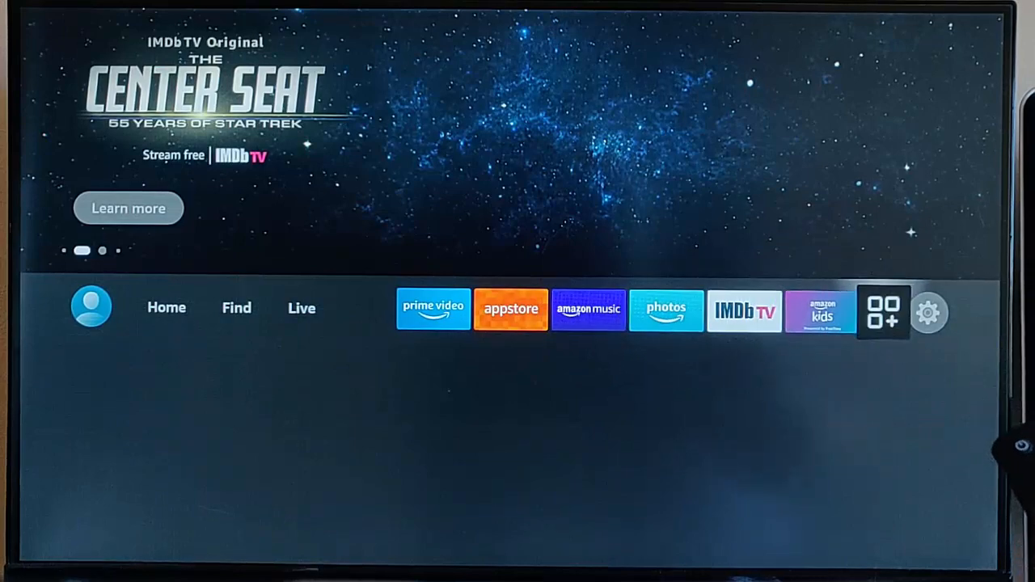
In Display & Audio's Screen Saver, turn Display Info, Alexa Hints and Shuffle off and return to Settings
click(929, 313)
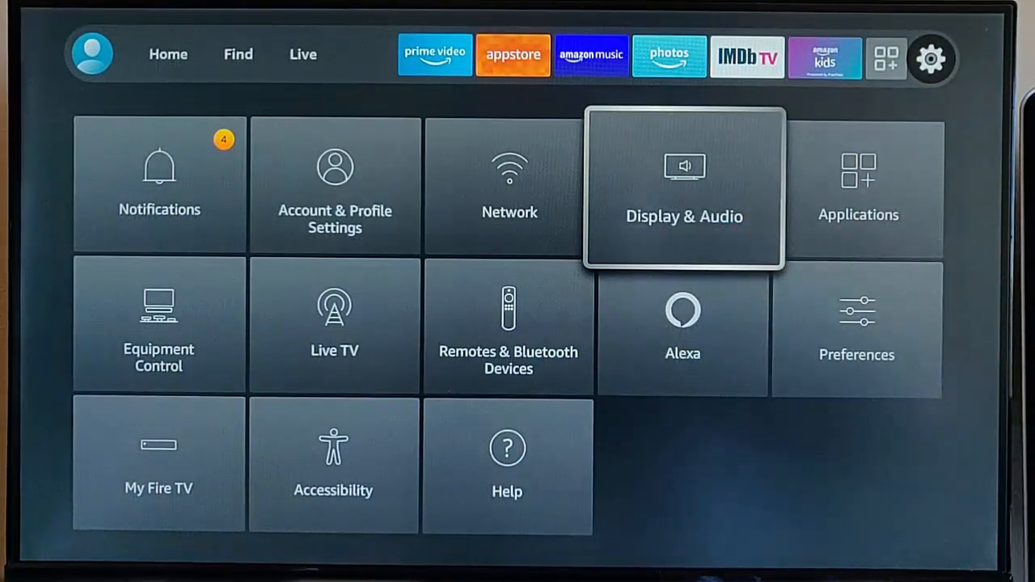
click(683, 186)
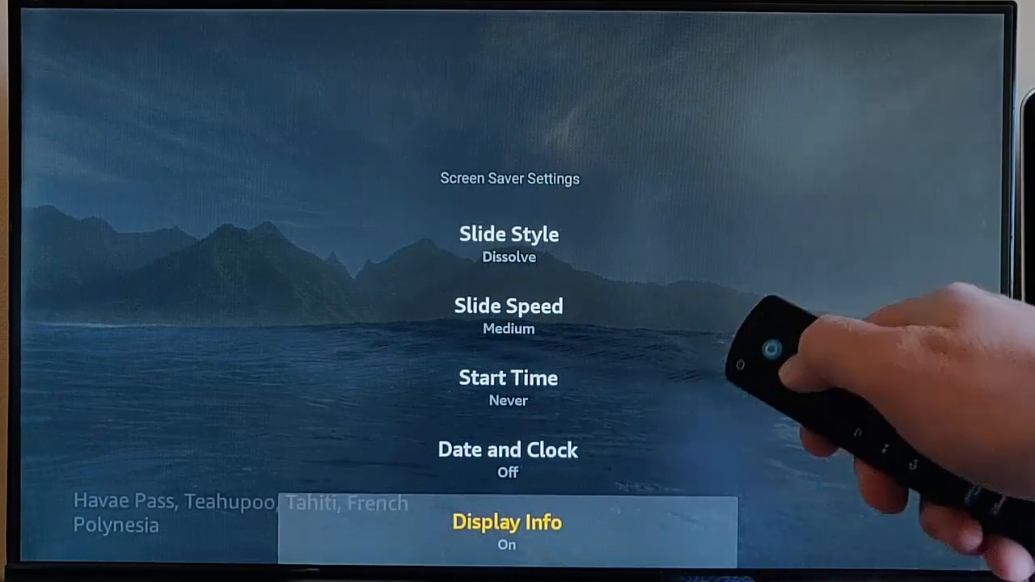
scroll(down, 3)
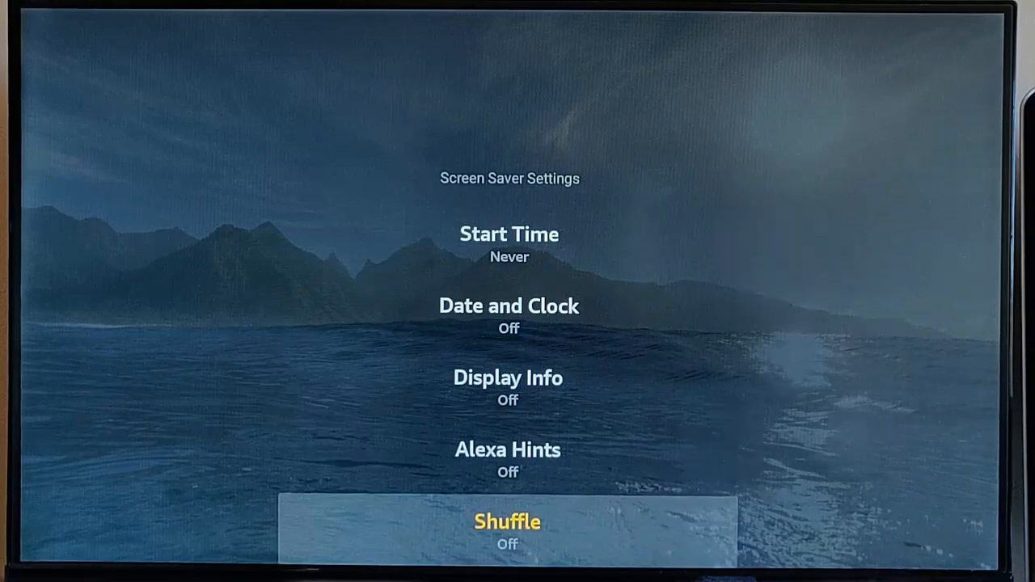
key(Up)
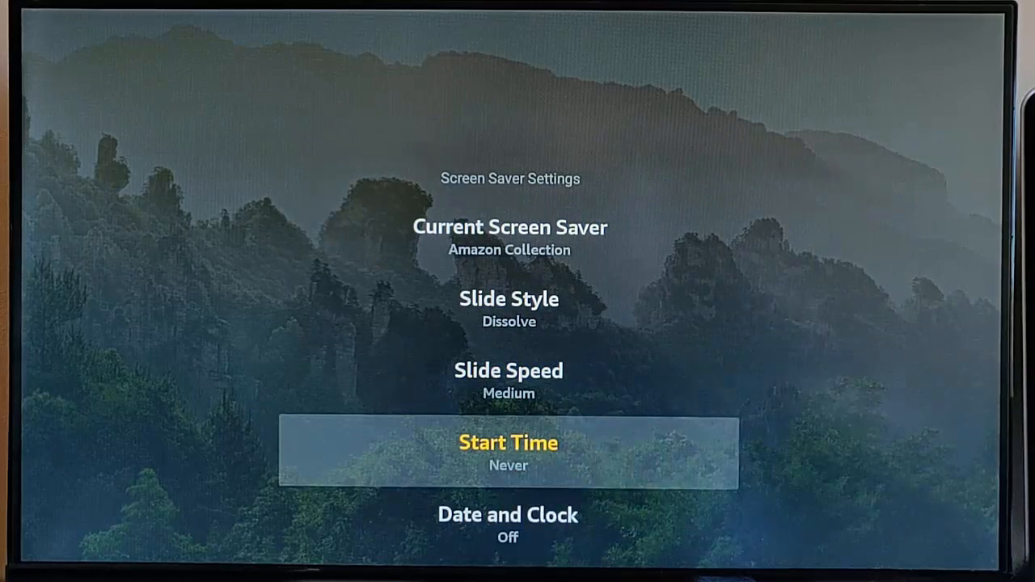
scroll(down, 3)
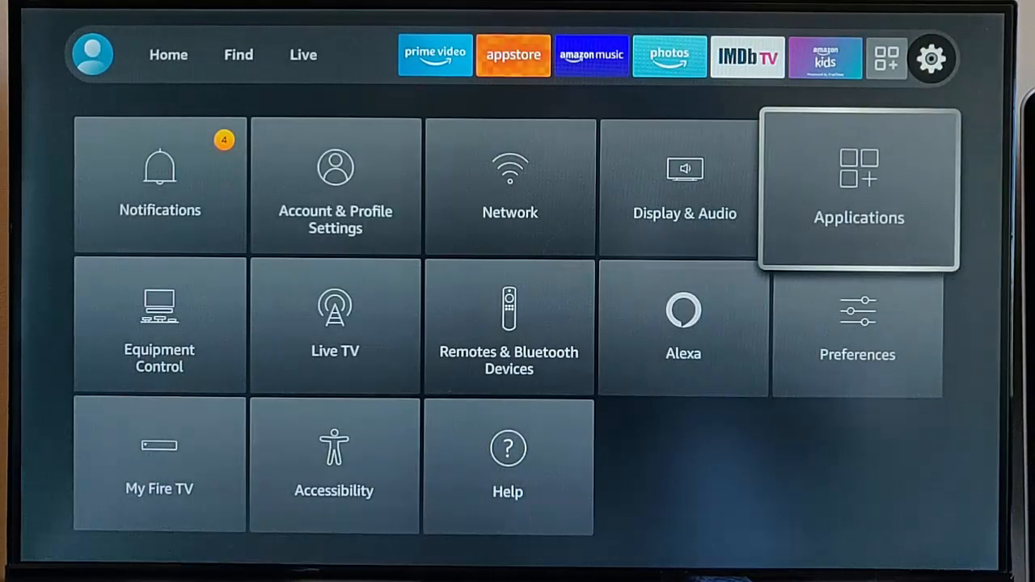
In Applications > Amazon Photos, disable photo access and guest connections, then reach Appstore settings
click(858, 187)
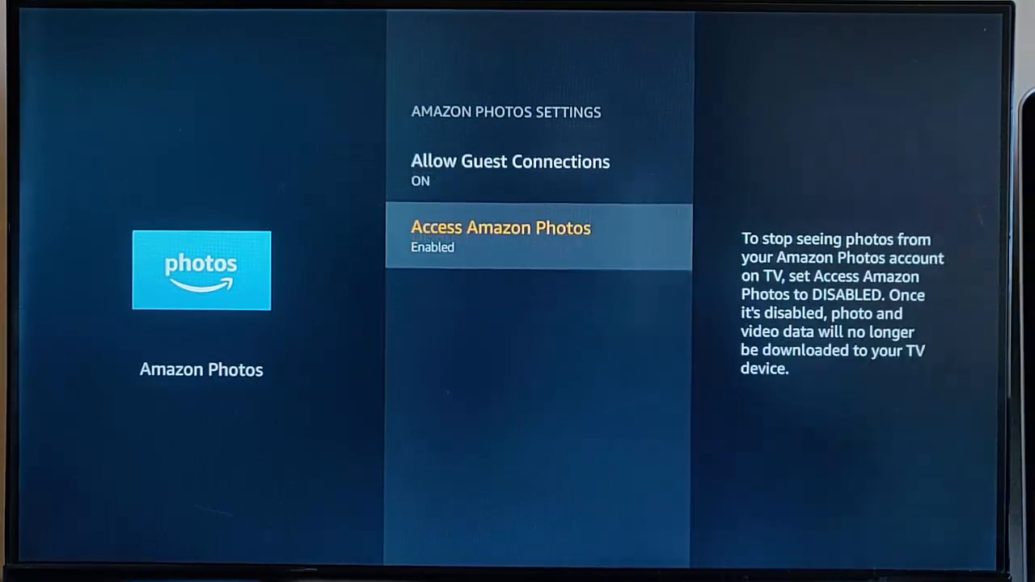
key(Back)
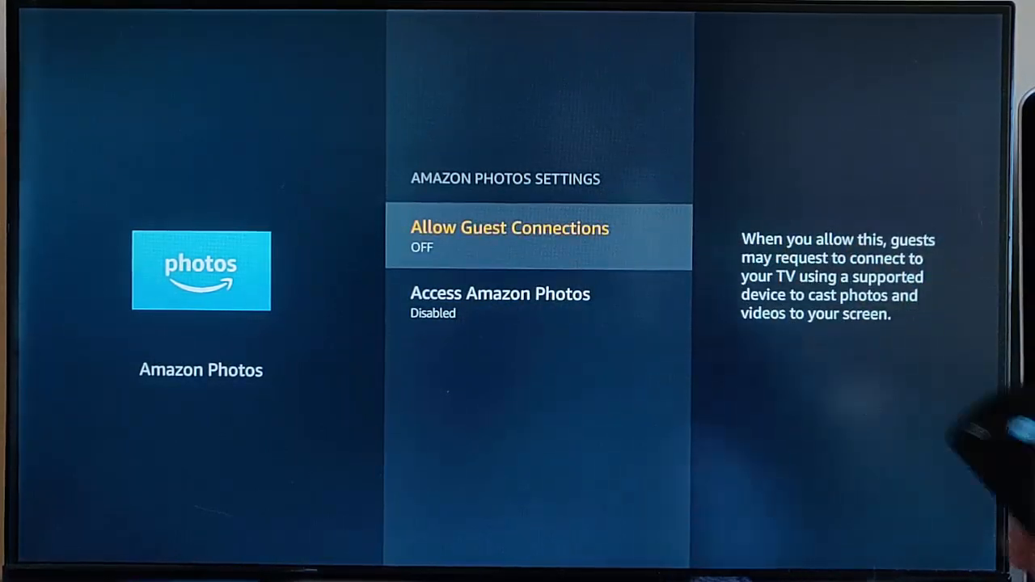
key(Back)
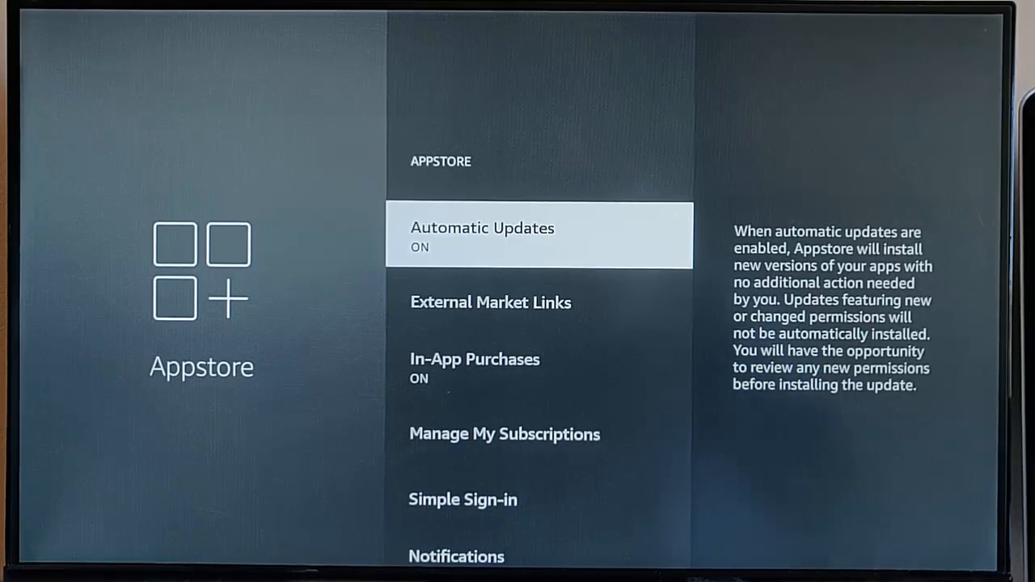
Set Appstore's External Market Links to Ask Before Opening
click(539, 236)
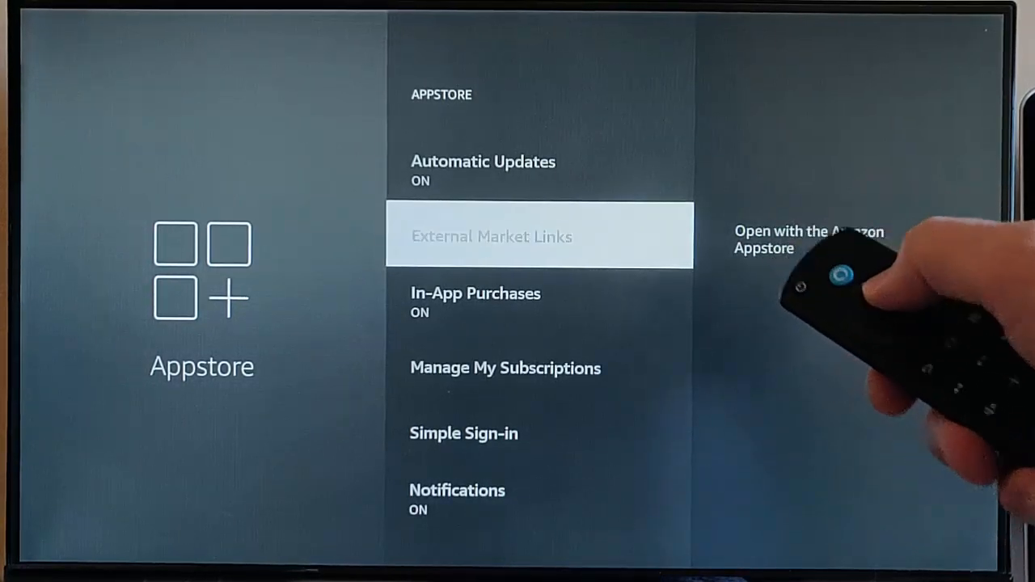
click(541, 236)
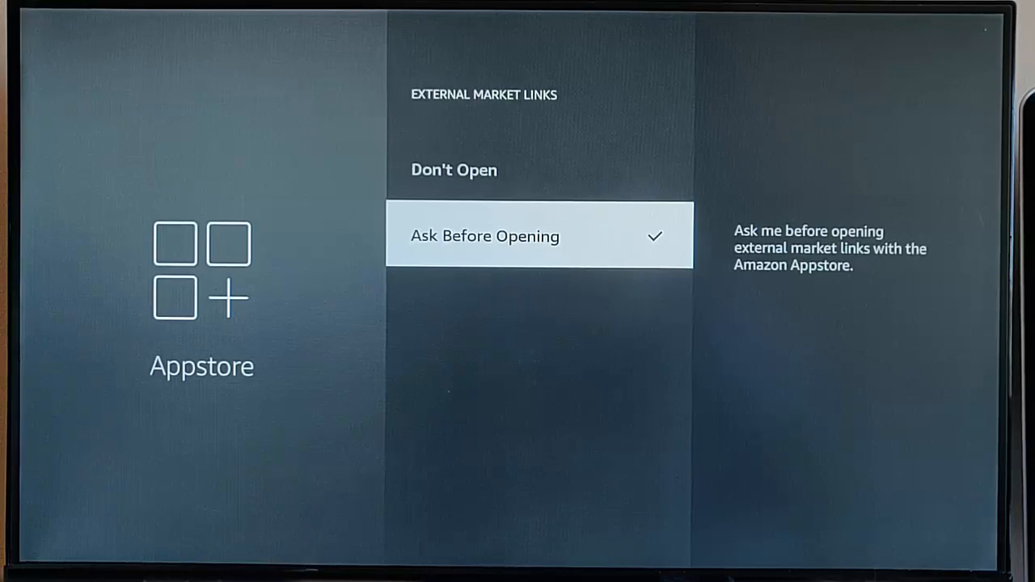
Turn In-App Purchases off and bring up Manage Installed Applications
key(Back)
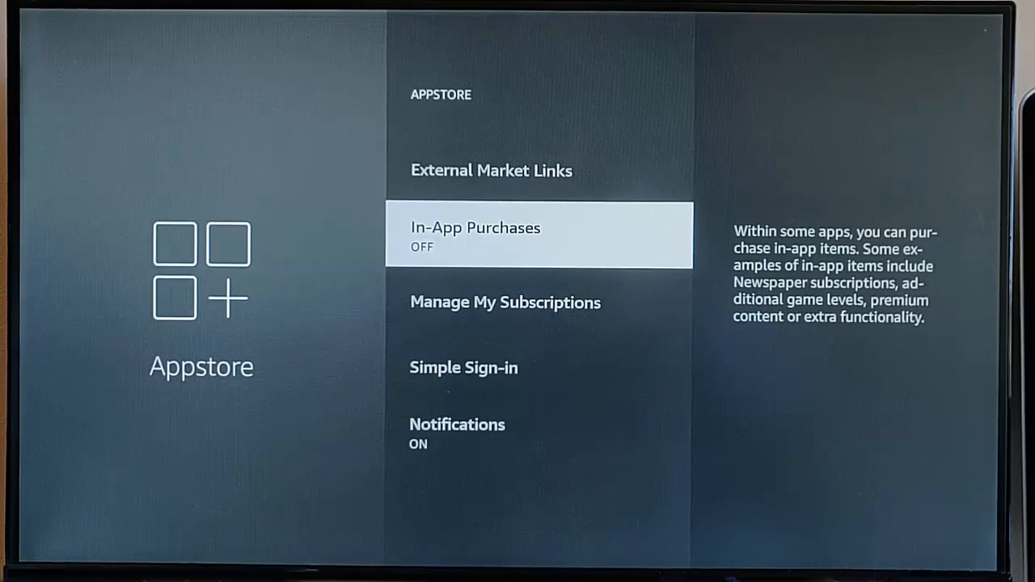
scroll(down, 3)
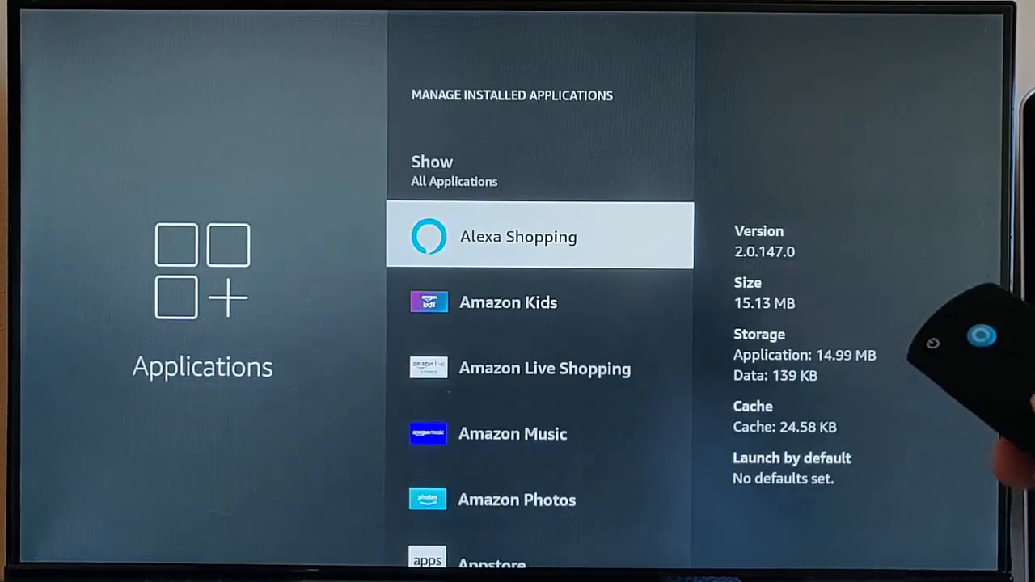
Browse the installed apps list and look into Amazon Kids' options
scroll(down, 3)
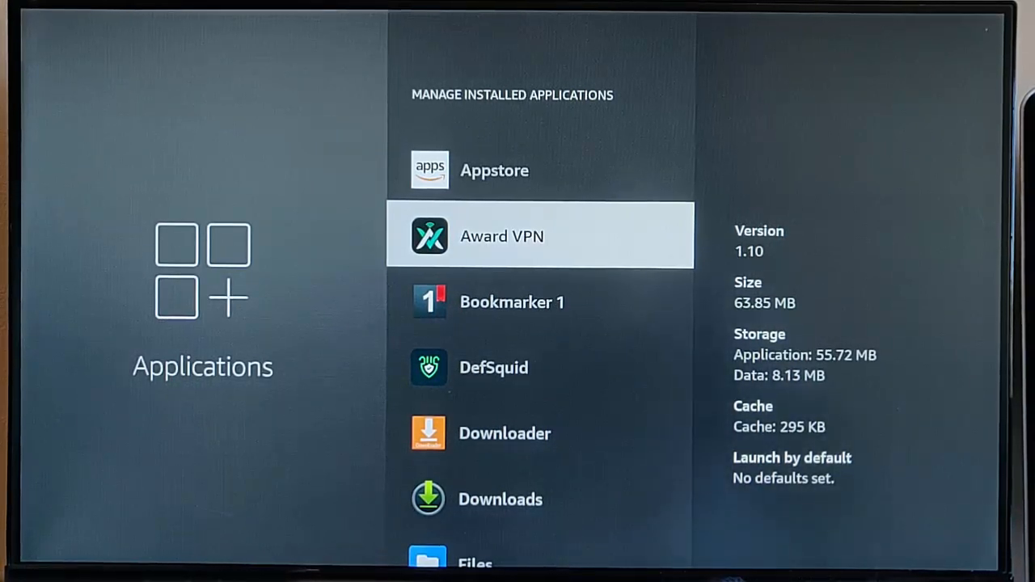
scroll(up, 3)
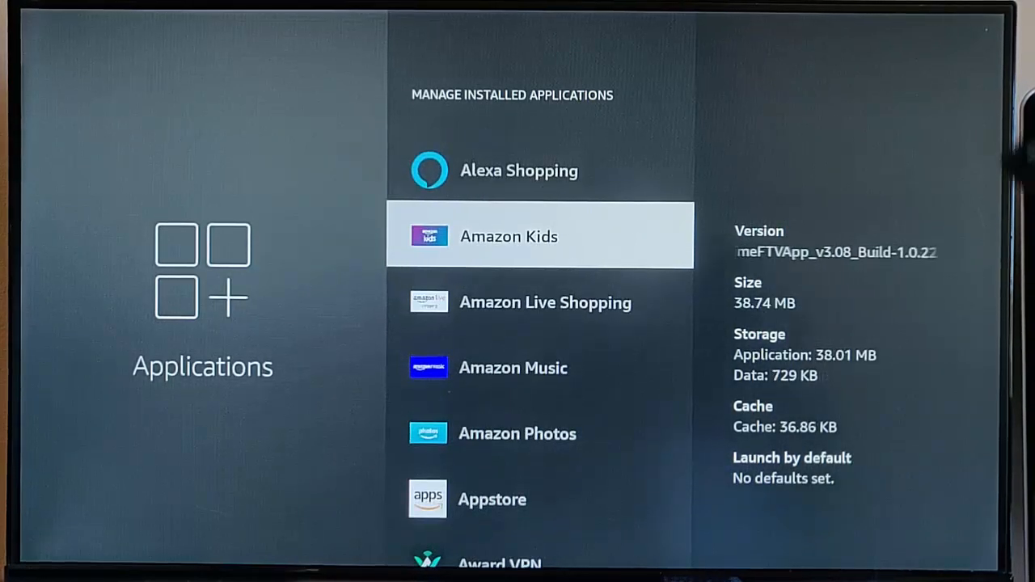
click(510, 236)
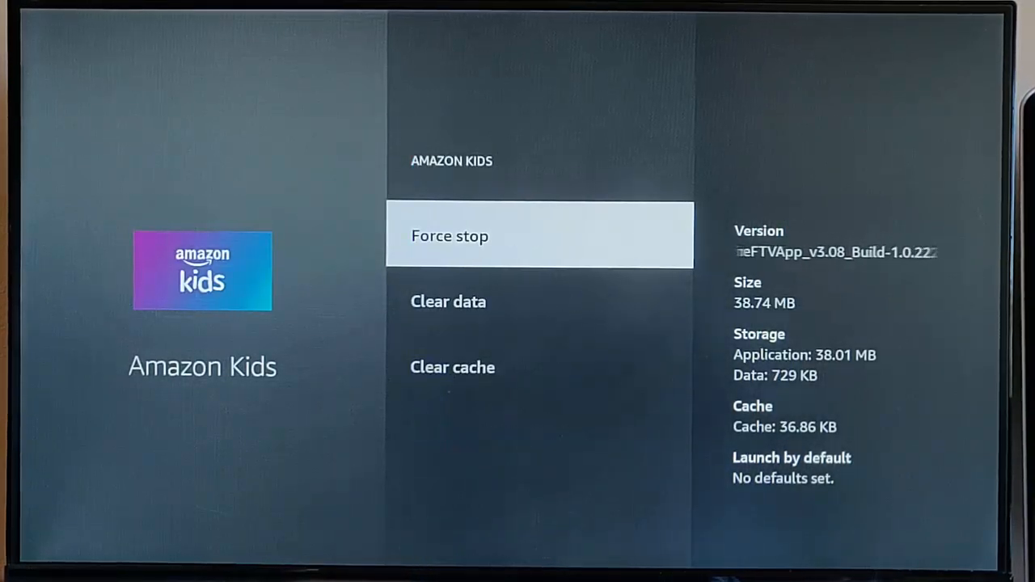
key(Back)
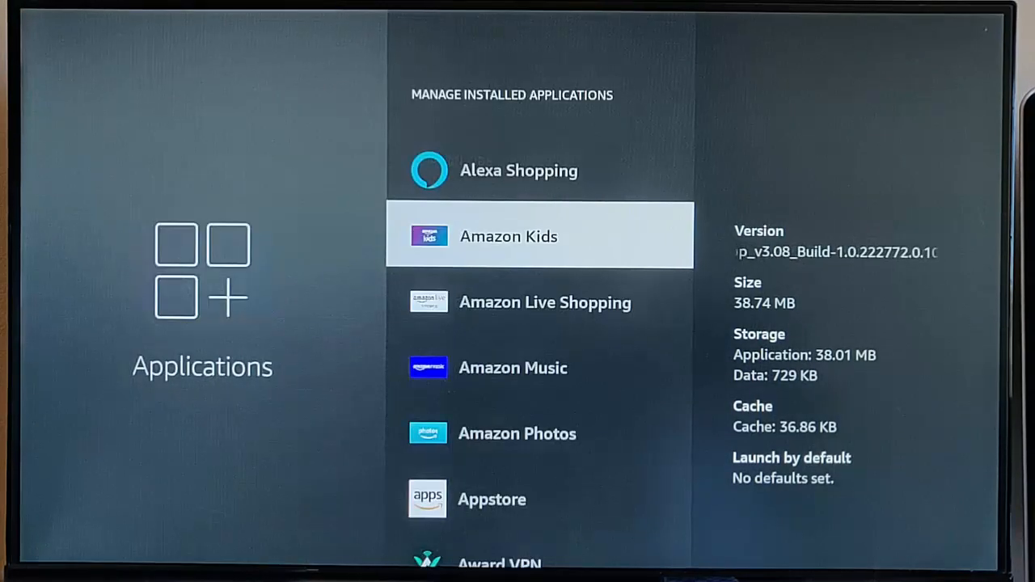
Choose Uninstall for Award VPN, answer the prompt, then check Amazon Music before returning to Settings
scroll(down, 3)
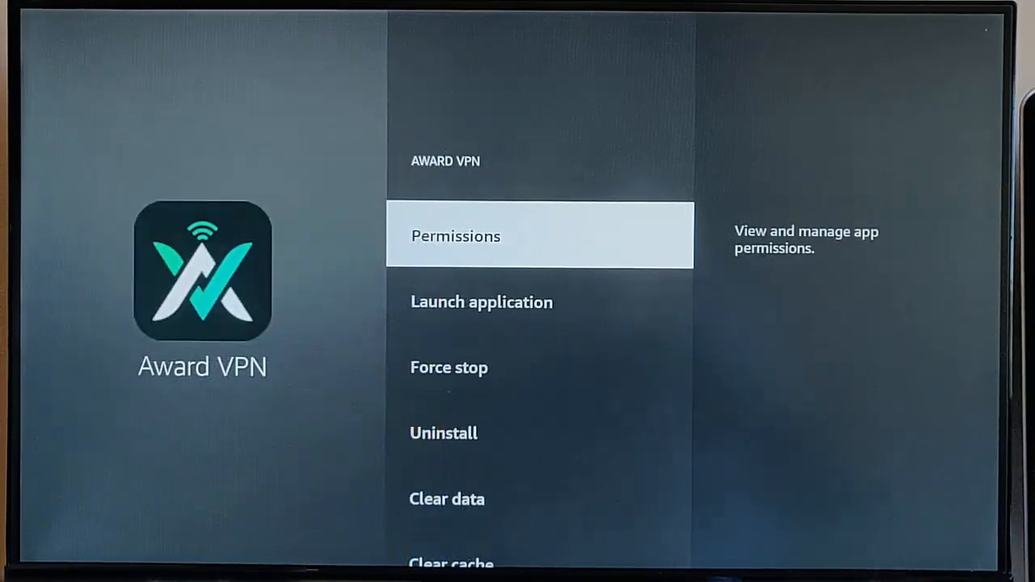
scroll(down, 3)
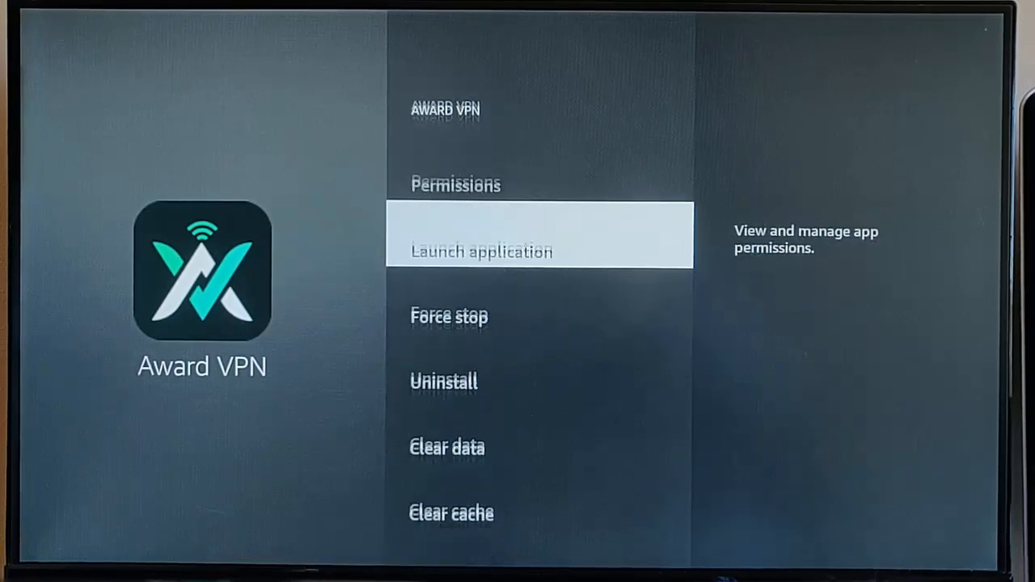
scroll(down, 3)
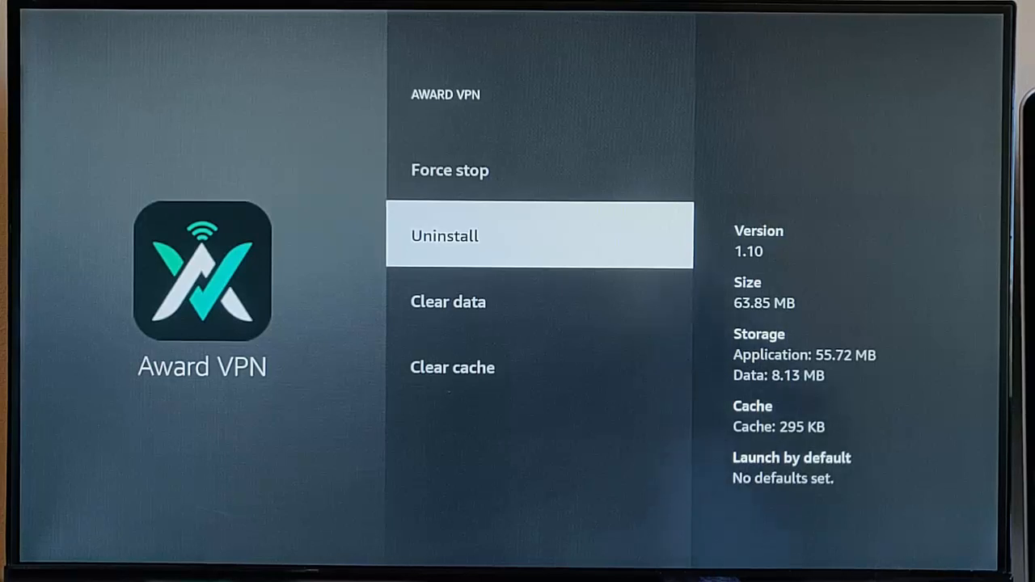
click(538, 236)
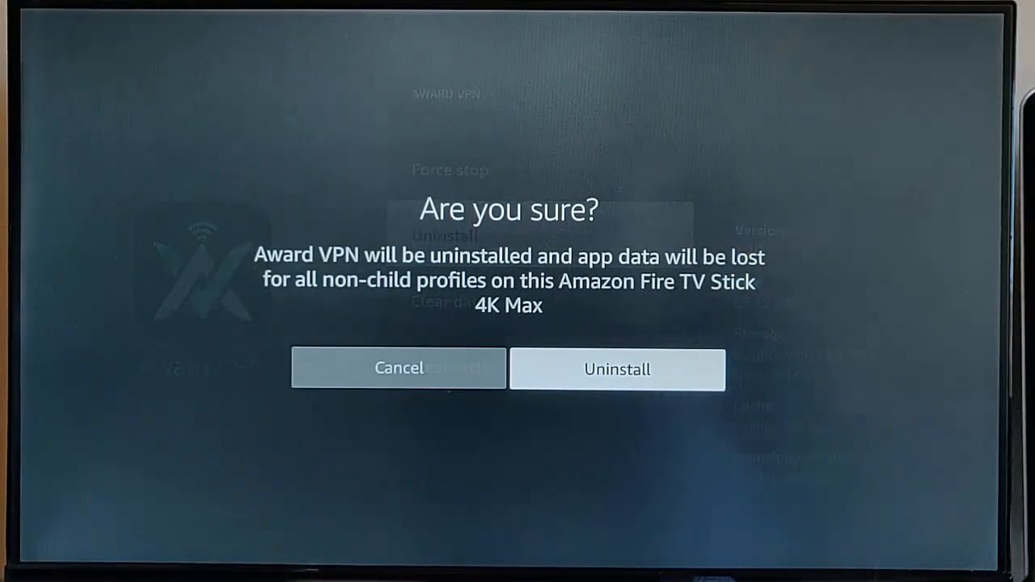
click(618, 369)
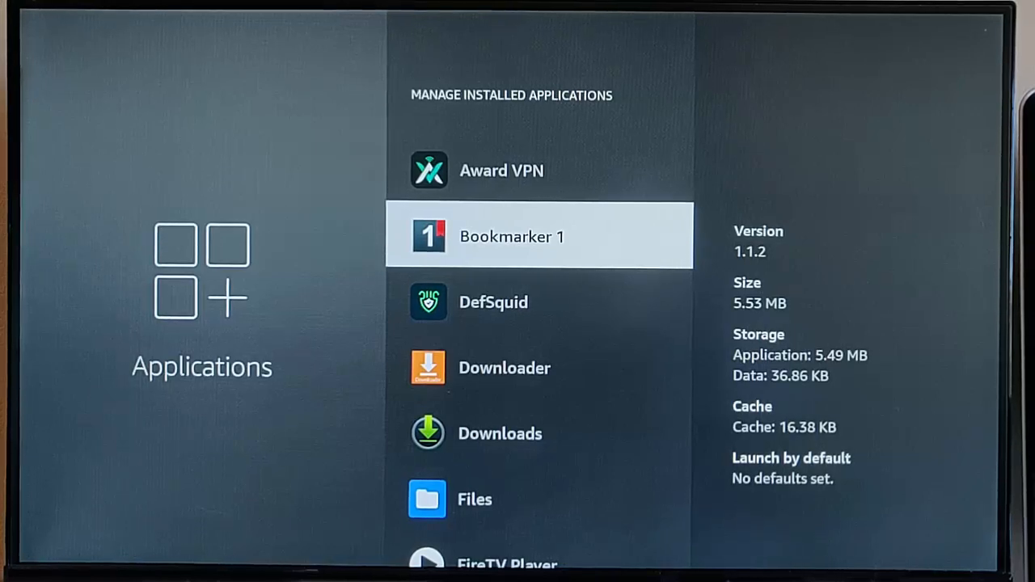
scroll(up, 3)
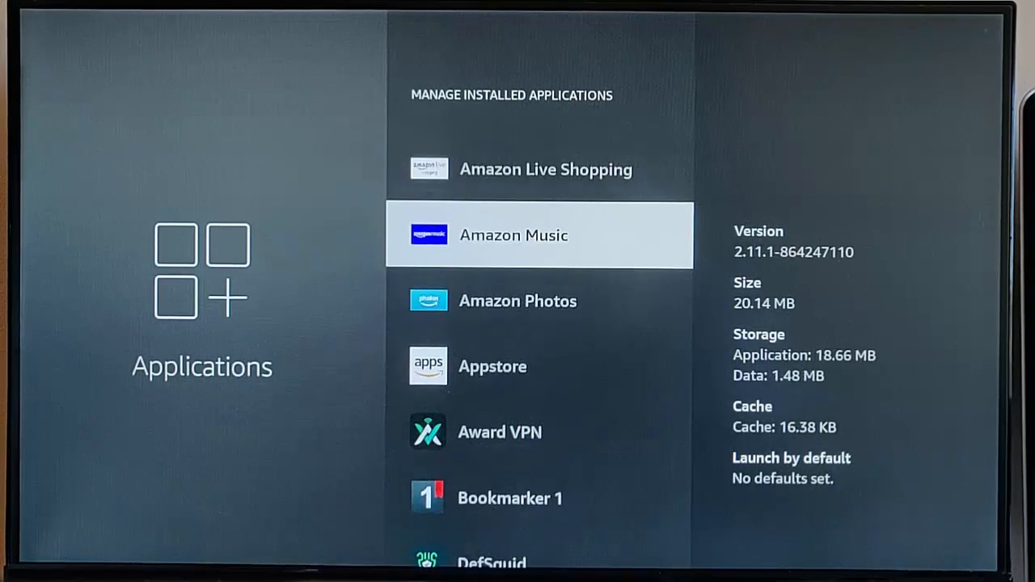
click(537, 236)
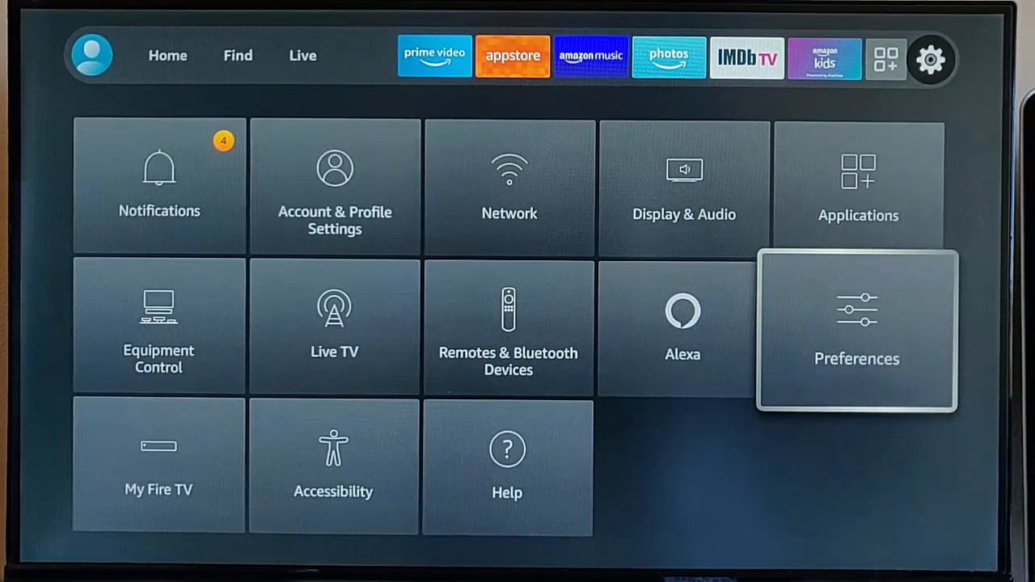
In Privacy Settings, turn Device Usage Data and App Usage Data collection off
click(857, 326)
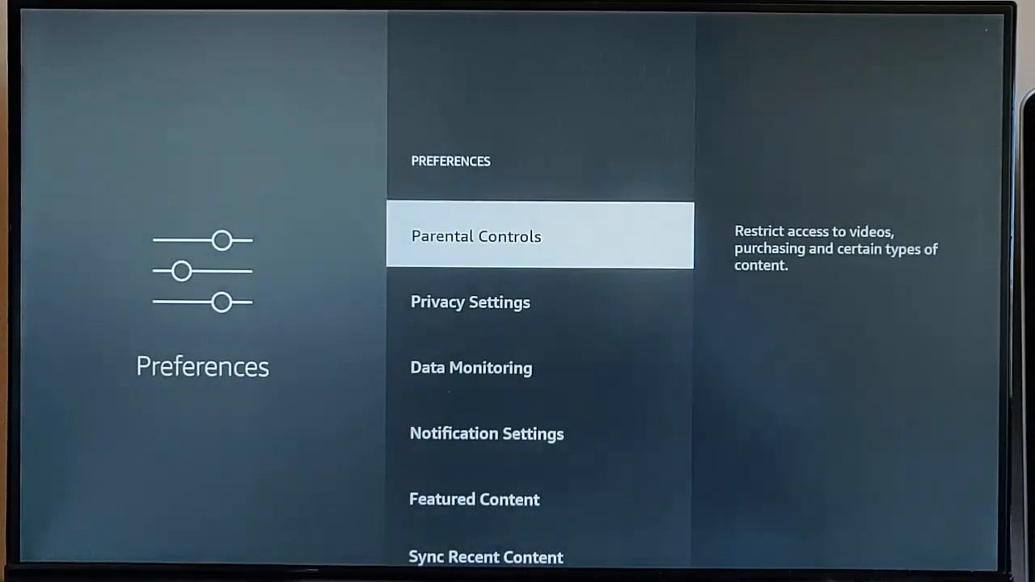
scroll(down, 3)
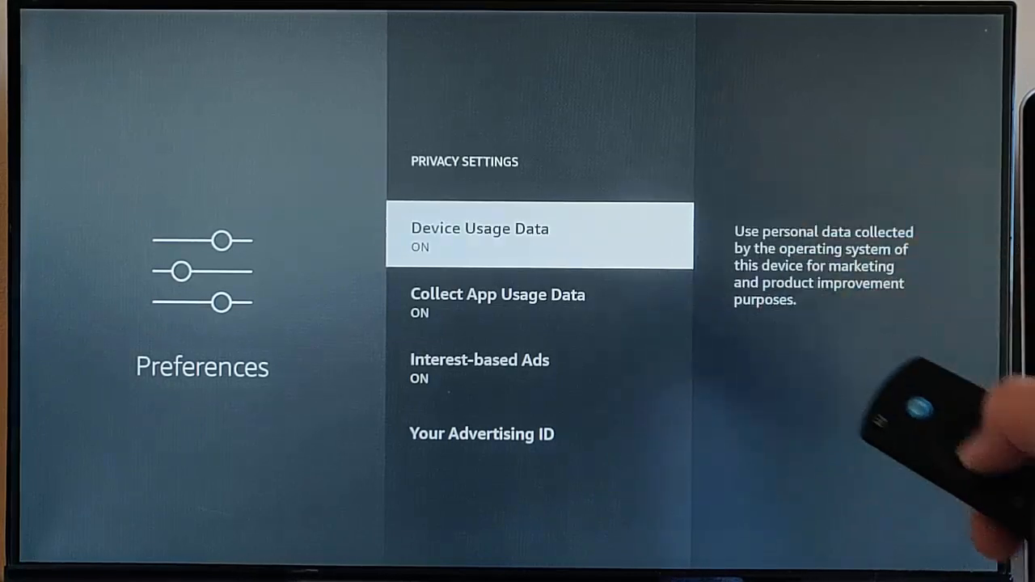
click(540, 236)
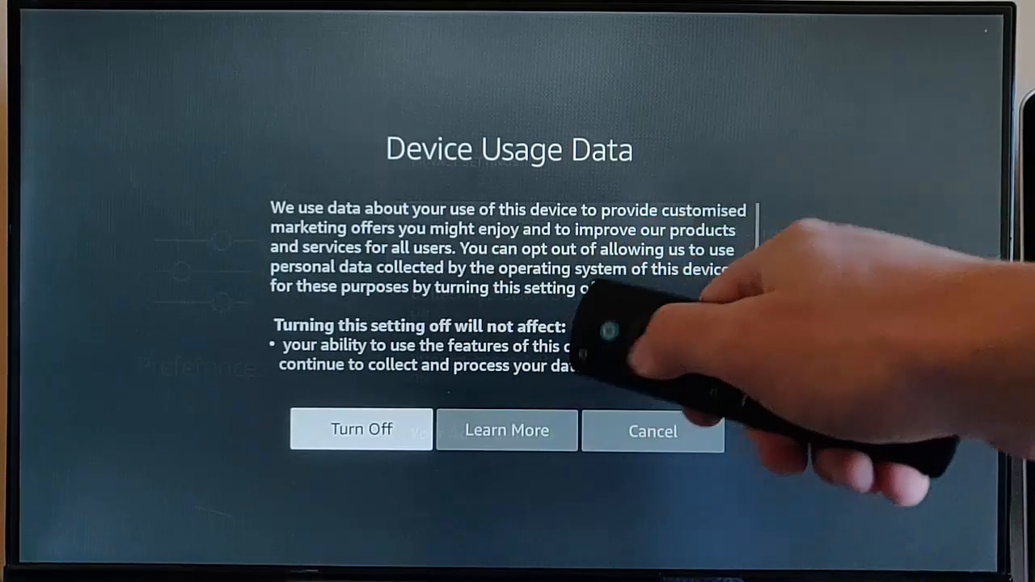
click(359, 431)
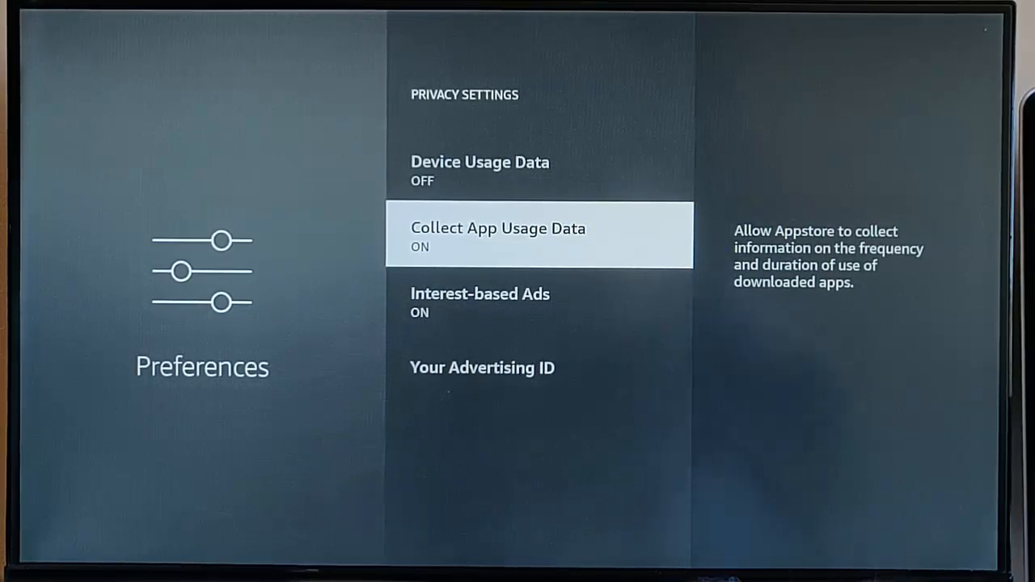
click(537, 236)
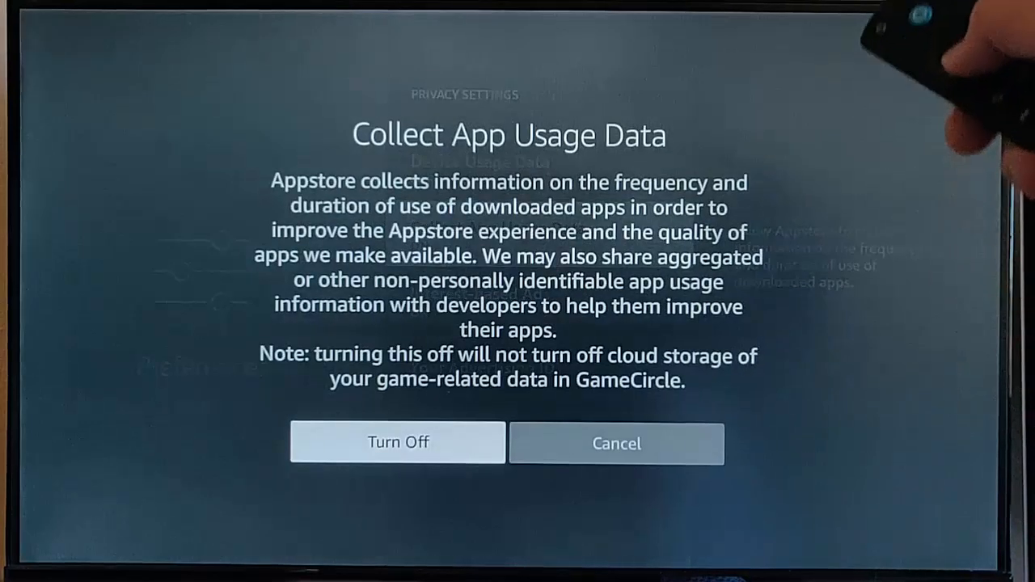
click(398, 443)
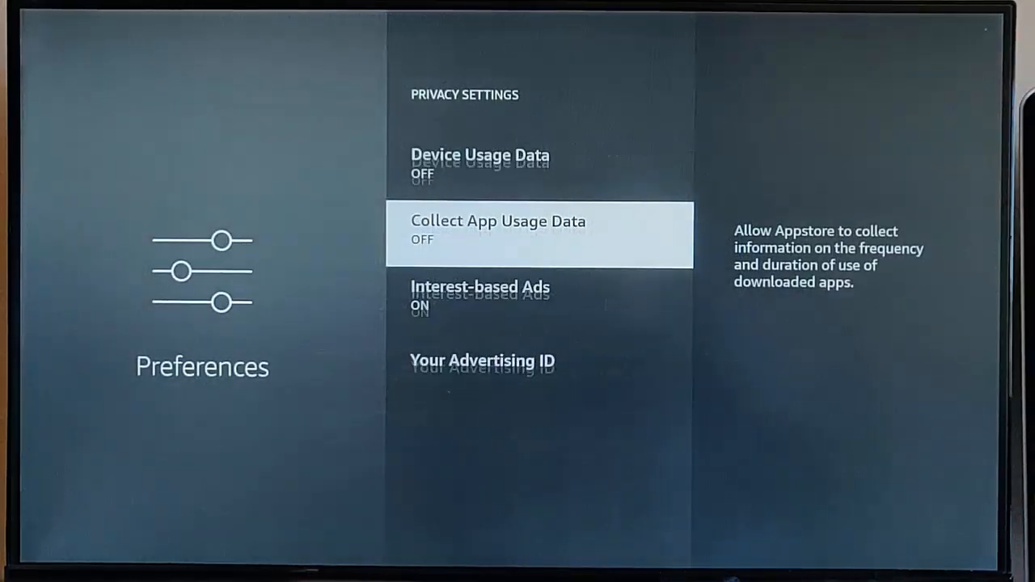
Turn interest-based ads off and head to Data Monitoring's monthly top data usage
scroll(down, 3)
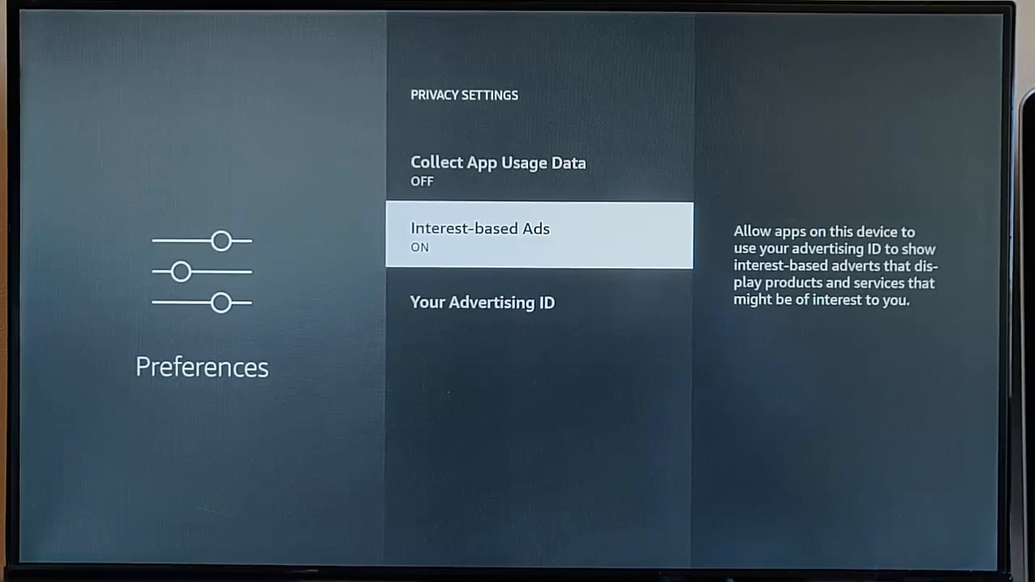
click(537, 237)
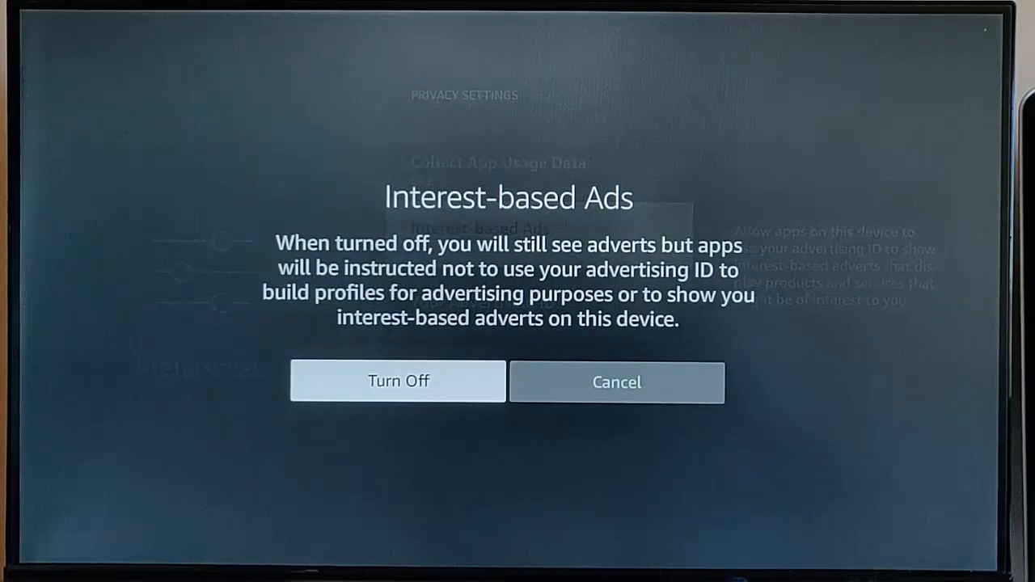
click(398, 381)
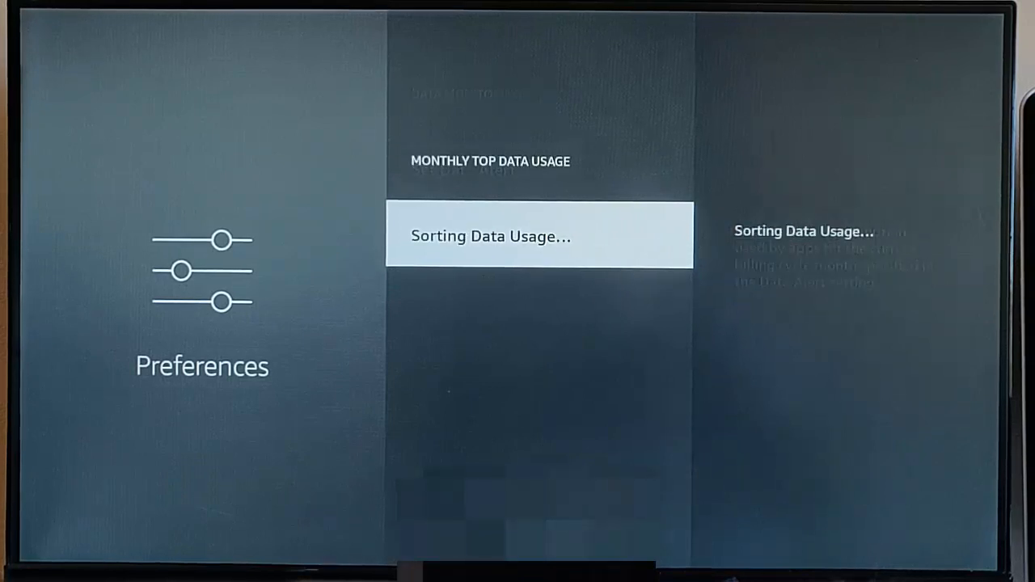
View monthly data usage, set Prime Video quality to Good, and start Set Data Alert
click(539, 236)
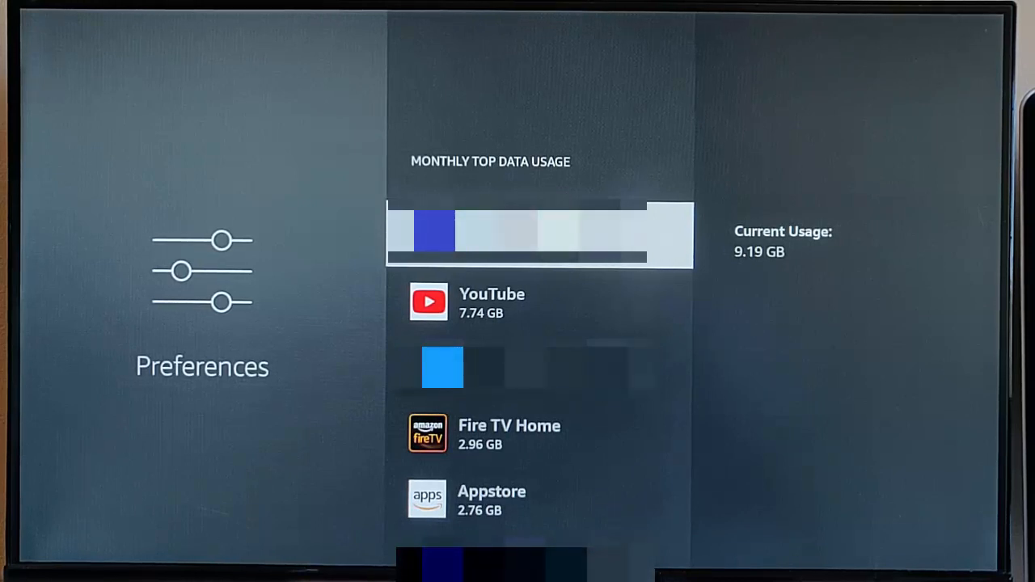
key(back)
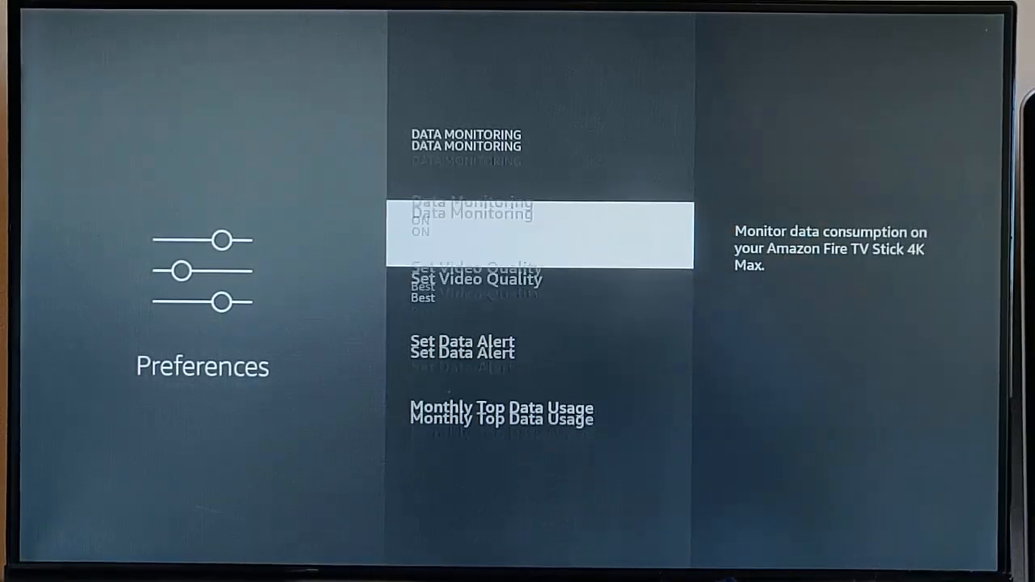
scroll(down, 3)
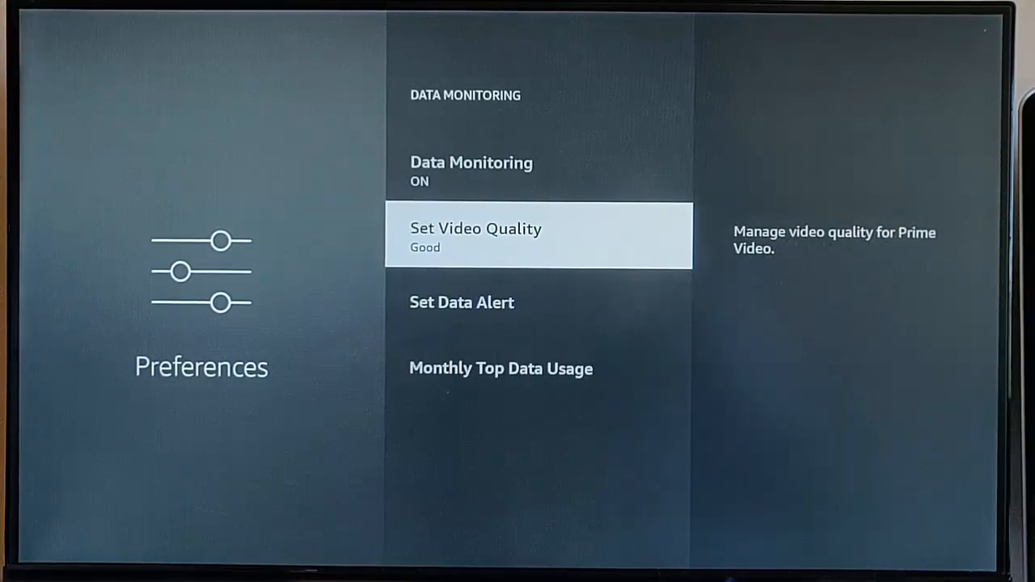
scroll(down, 3)
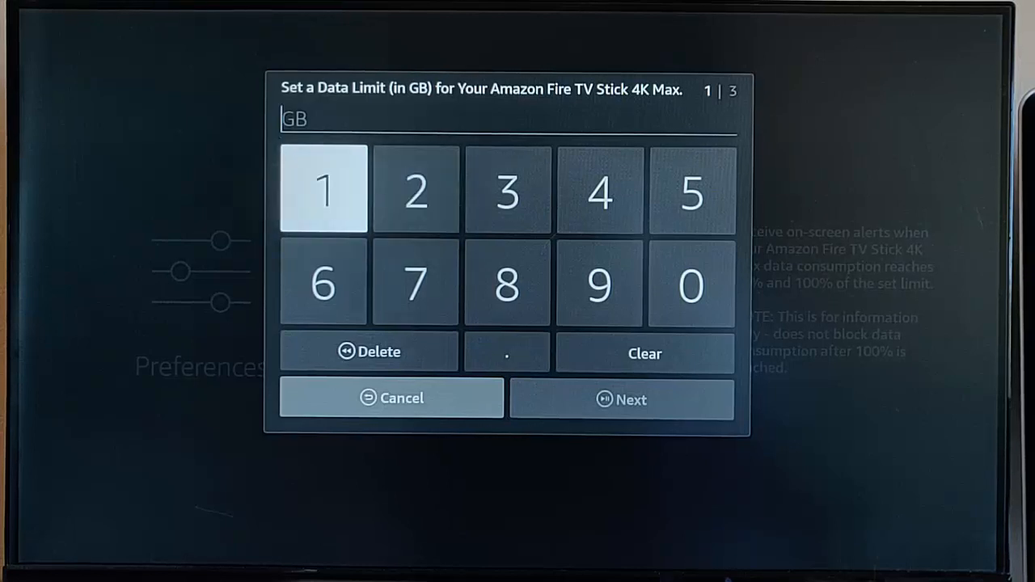
Enter a 10 GB data limit with billing start day 14 and confirm the alert
click(323, 187)
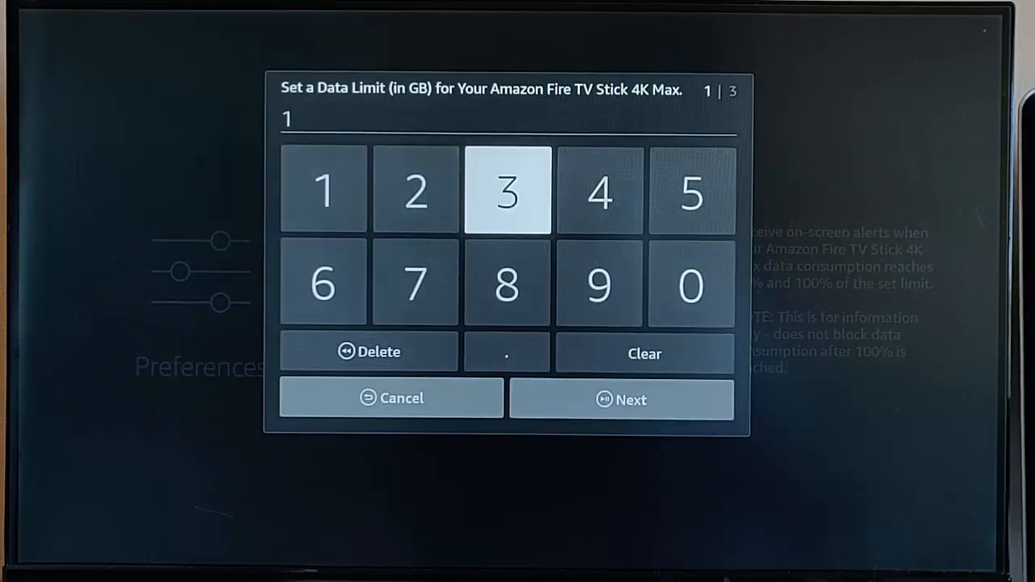
click(691, 285)
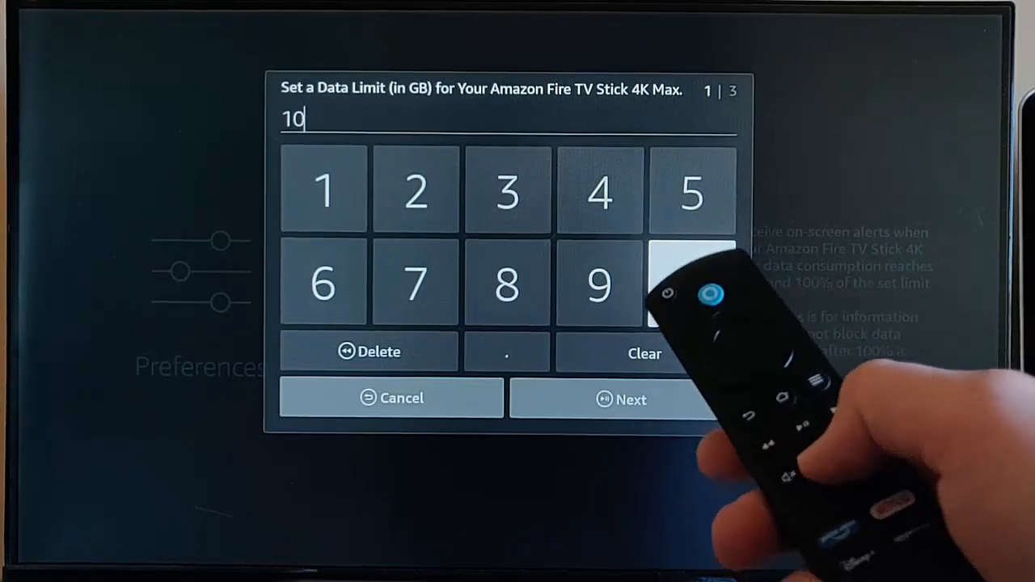
click(621, 398)
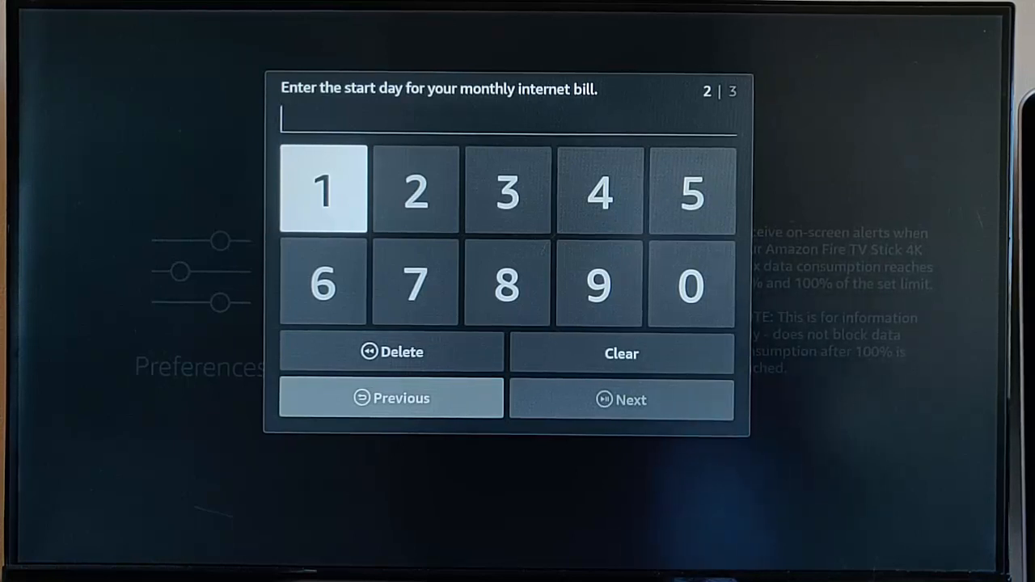
click(324, 187)
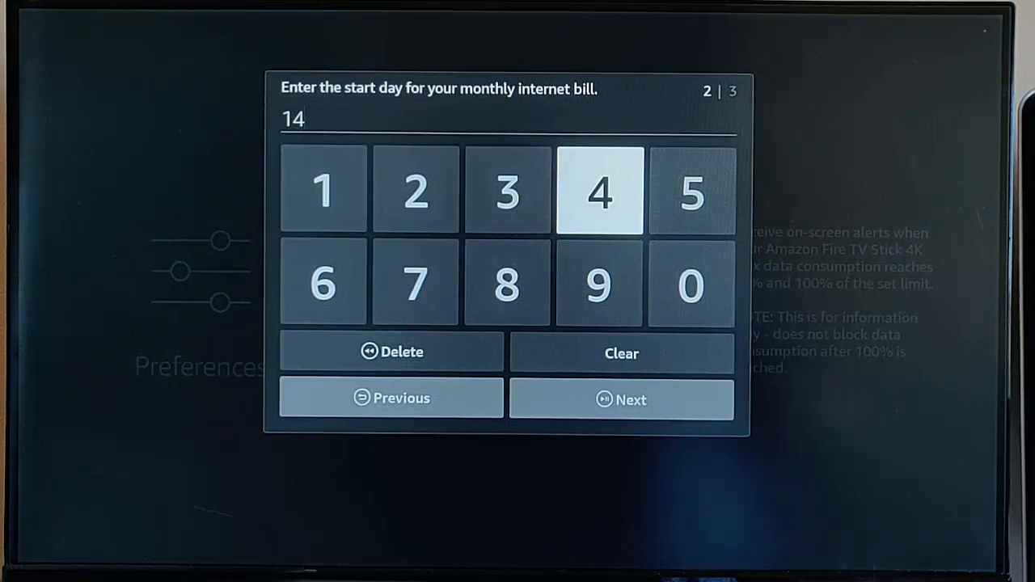
click(621, 400)
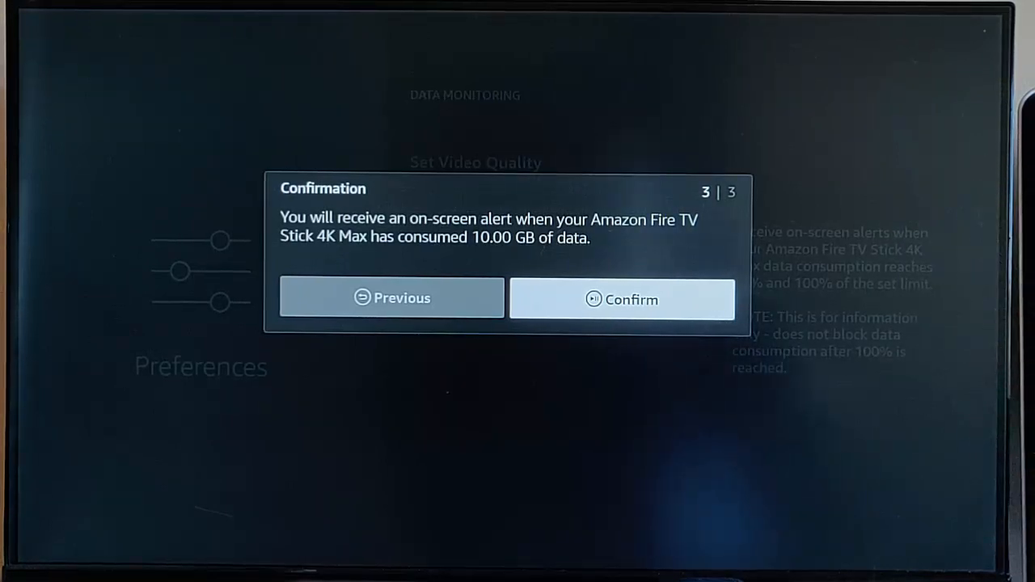
click(621, 299)
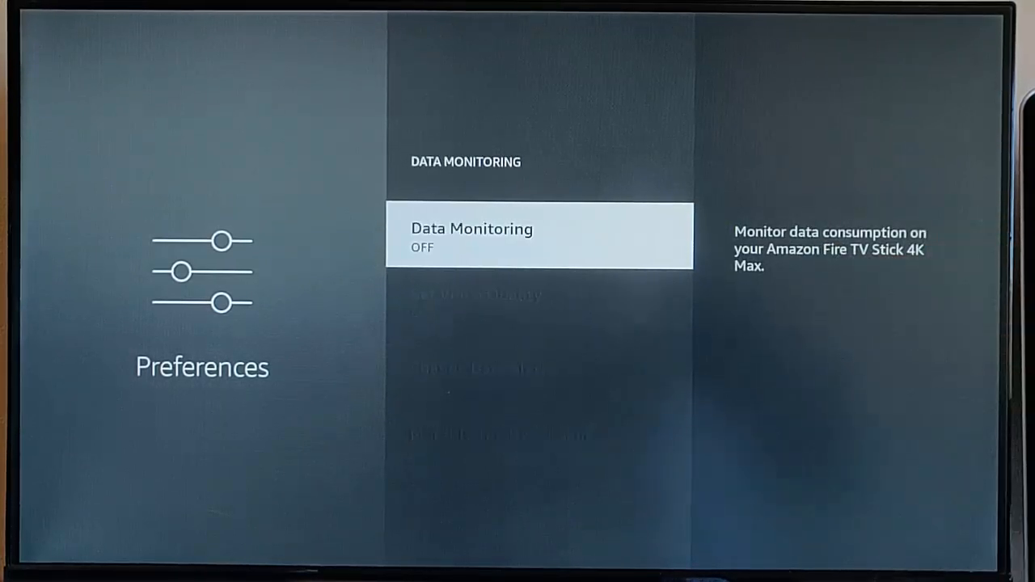
Leave Data Monitoring and go back to the Preferences list
scroll(down, 3)
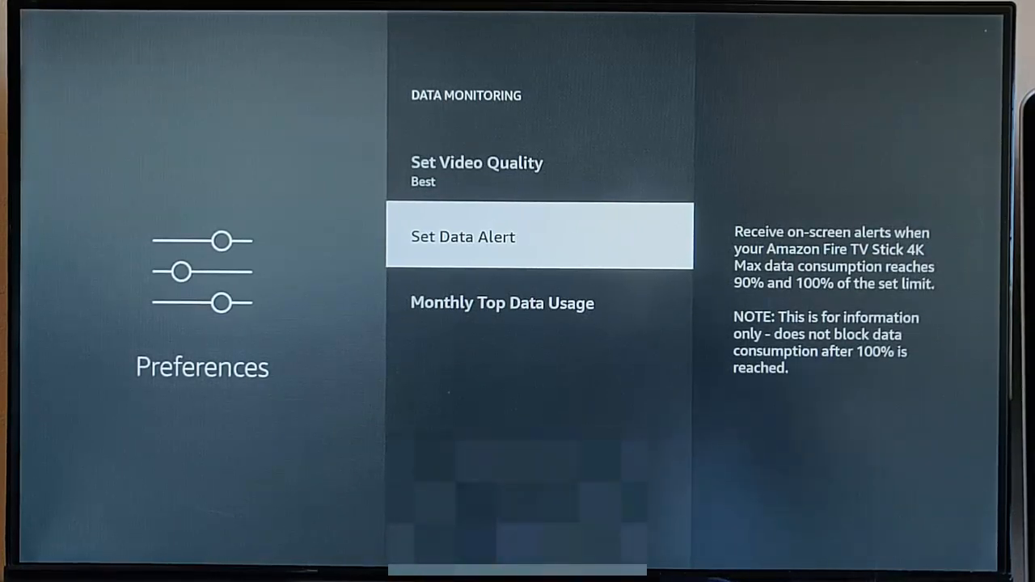
key(Back)
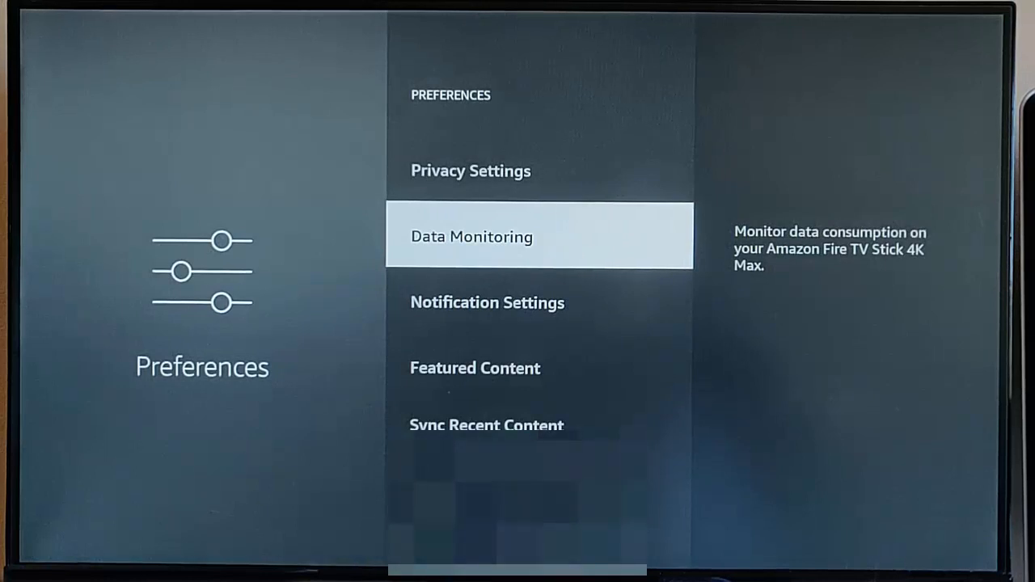
Turn Alexa Notifications off under App Notifications and return to the home screen
scroll(down, 3)
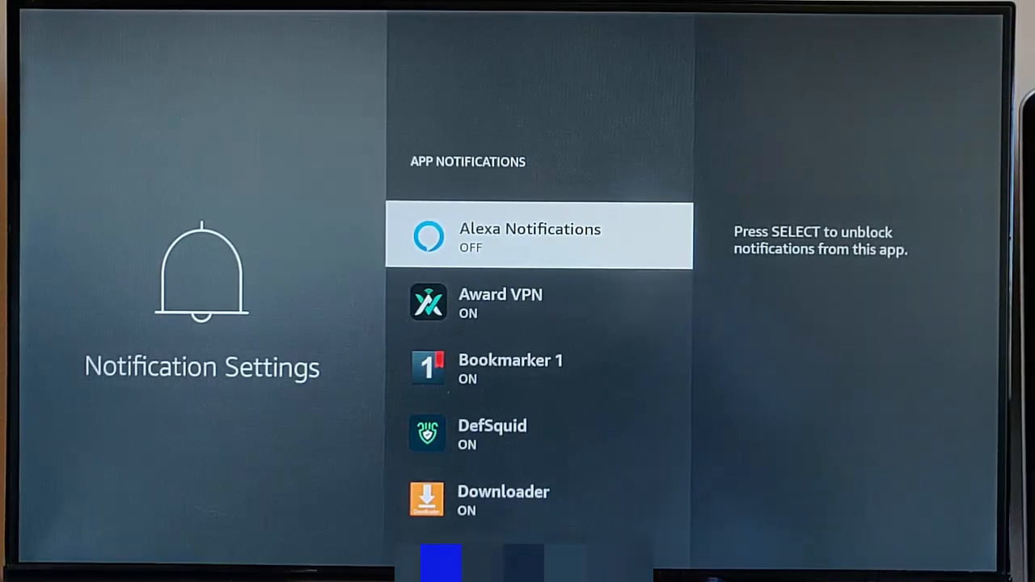
key(Back)
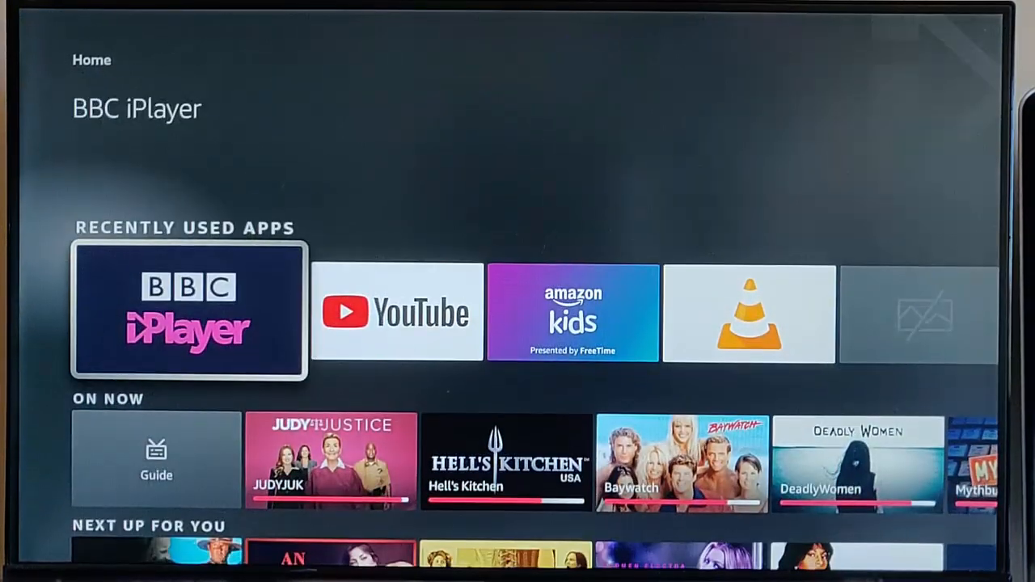
In YouTube Settings, turn Previews with sound and Improve YouTube data sharing off
click(397, 311)
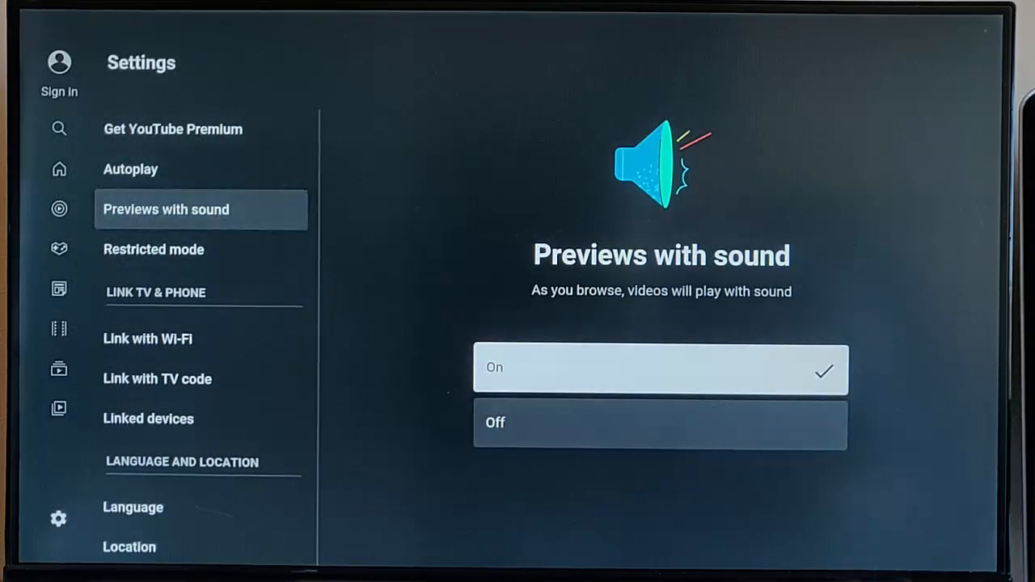
click(660, 424)
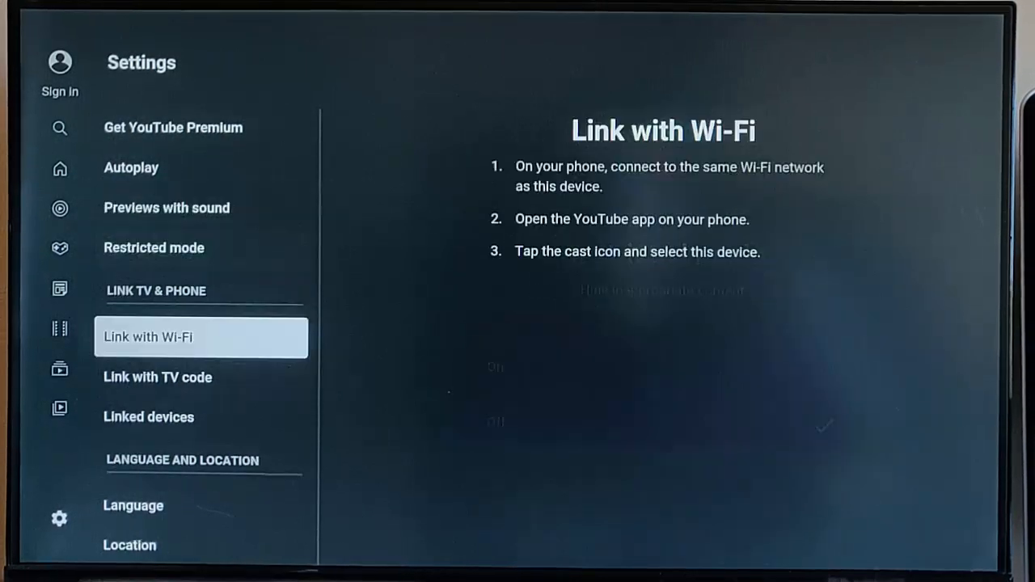
scroll(down, 3)
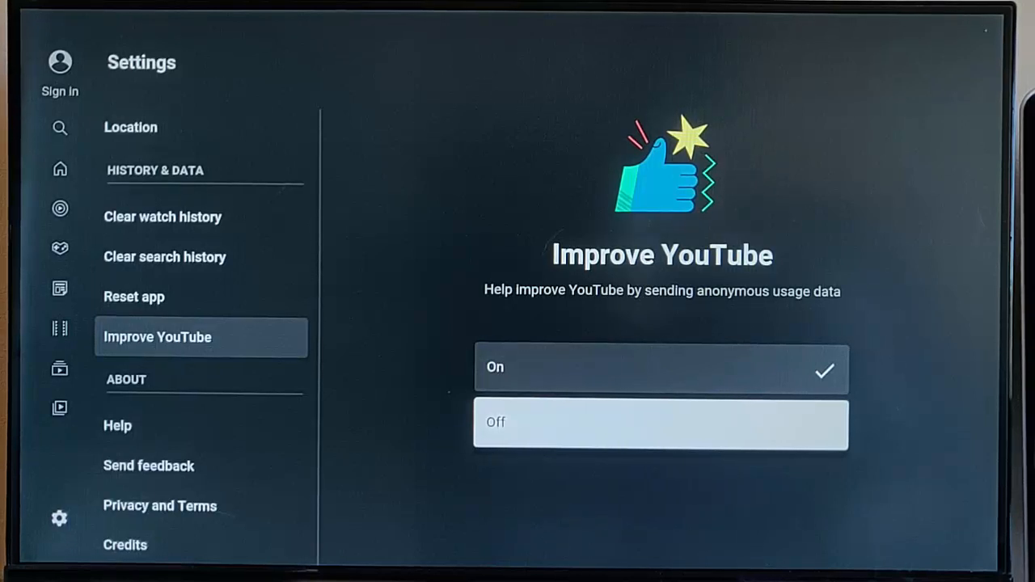
click(660, 422)
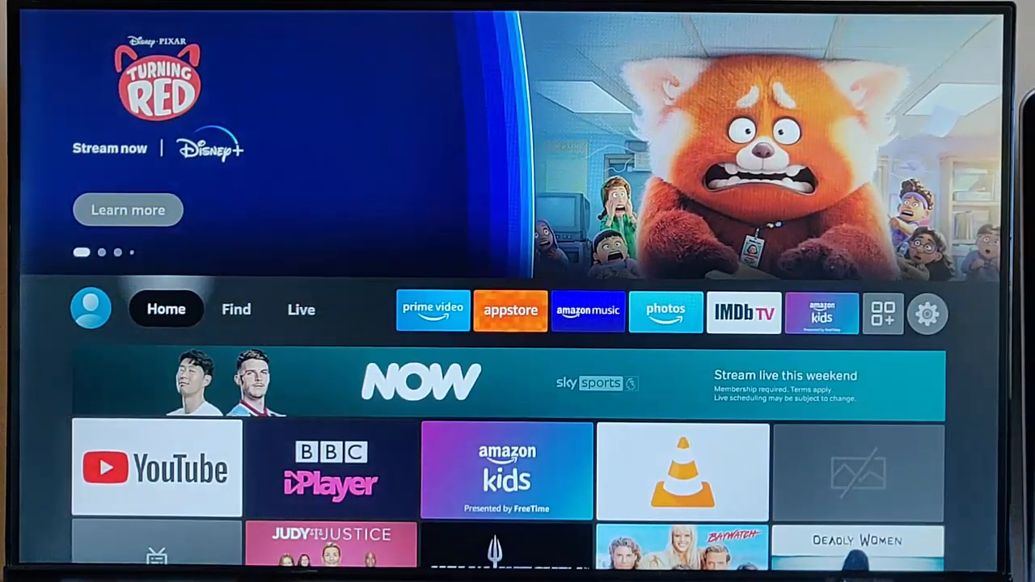
Launch BBC iPlayer from recent apps and set preferred video quality to Standard Definition
click(330, 469)
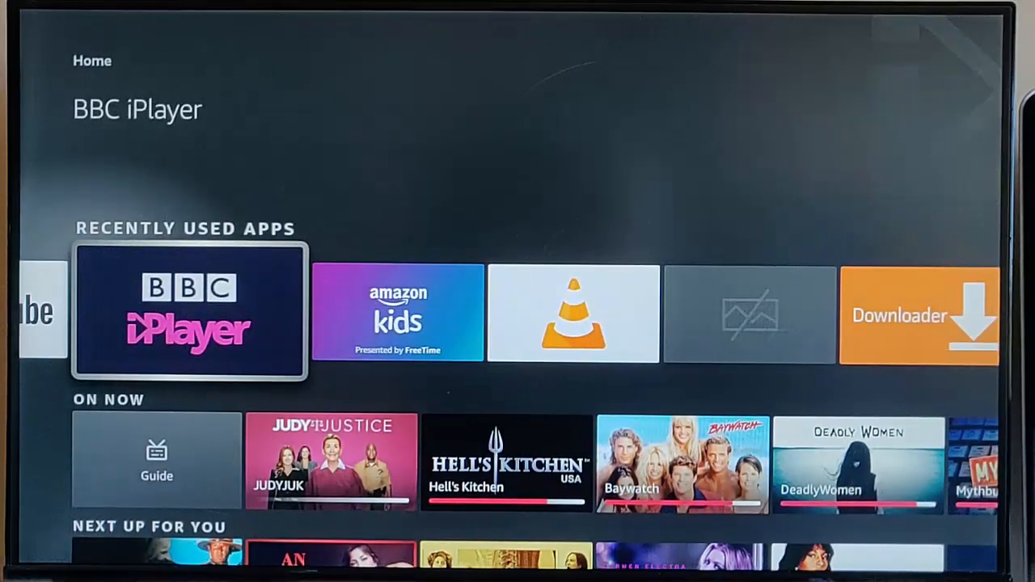
click(189, 311)
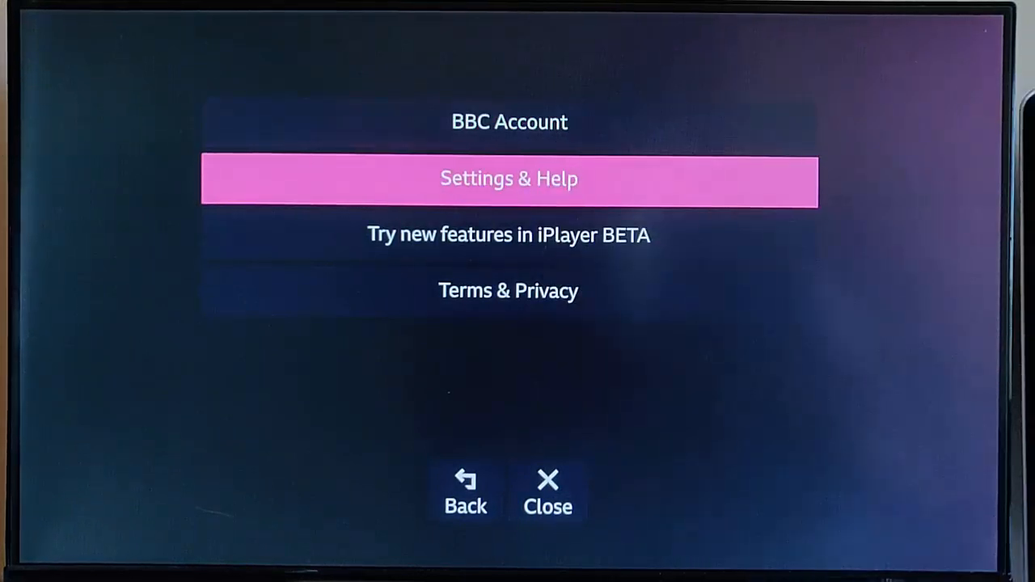
click(509, 178)
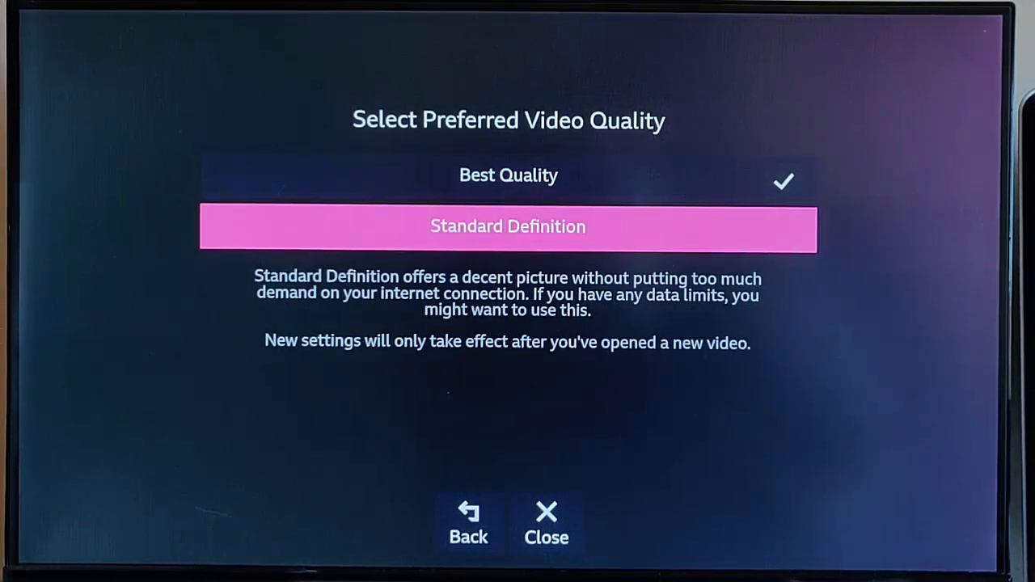
click(508, 227)
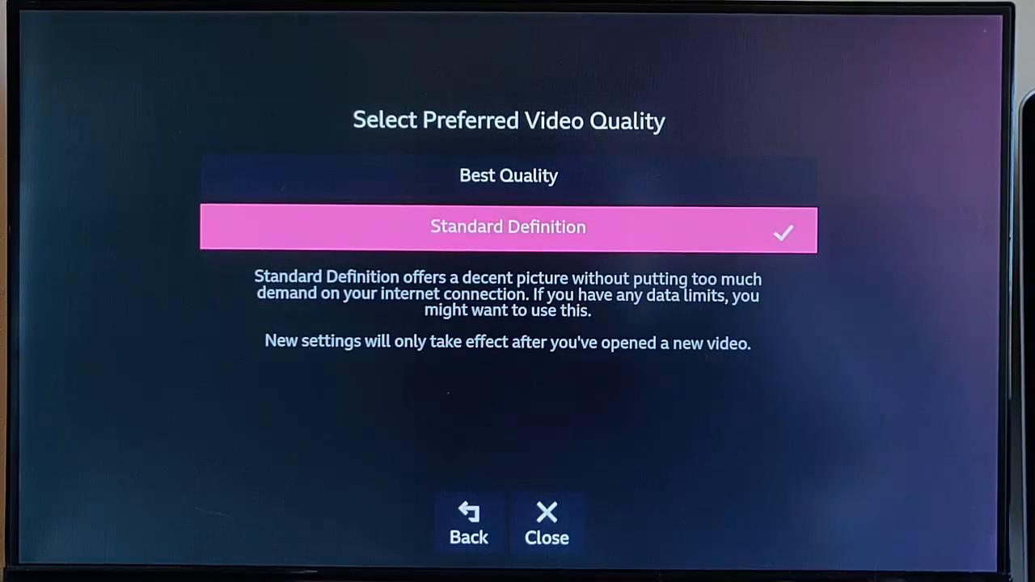
Turn iPlayer autoplay off completely and confirm exiting back to the Fire TV home screen
click(470, 521)
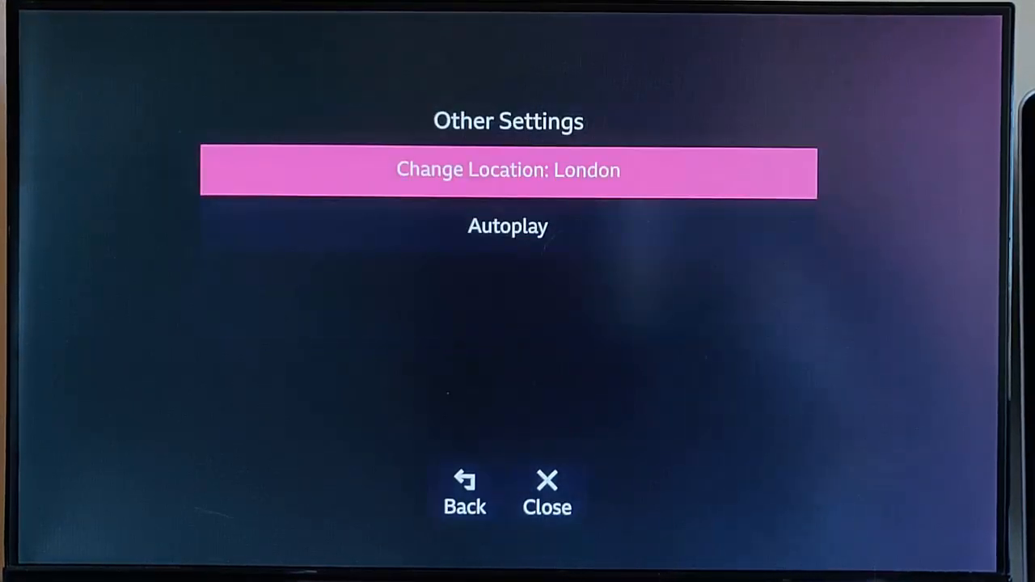
click(508, 227)
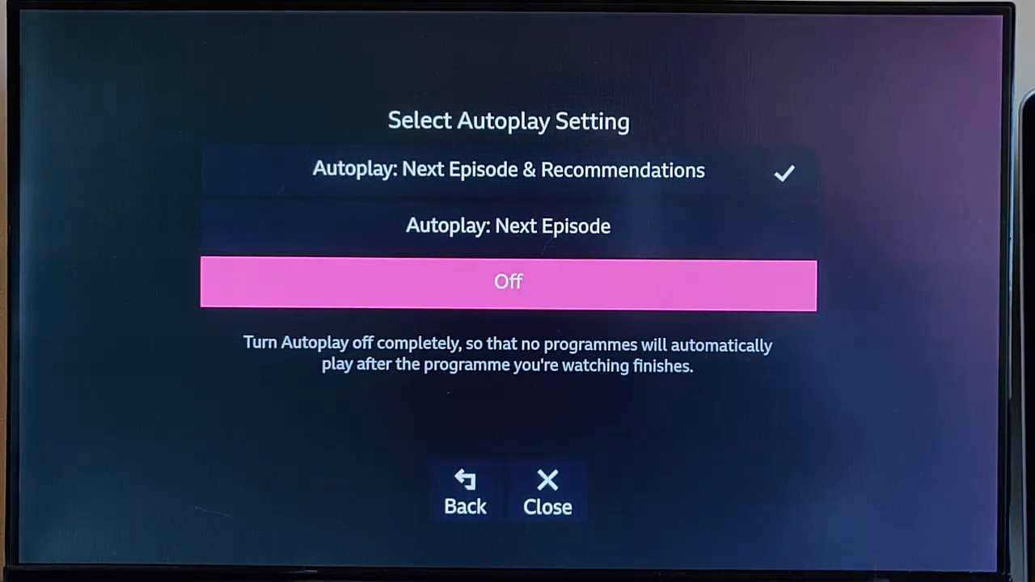
click(466, 492)
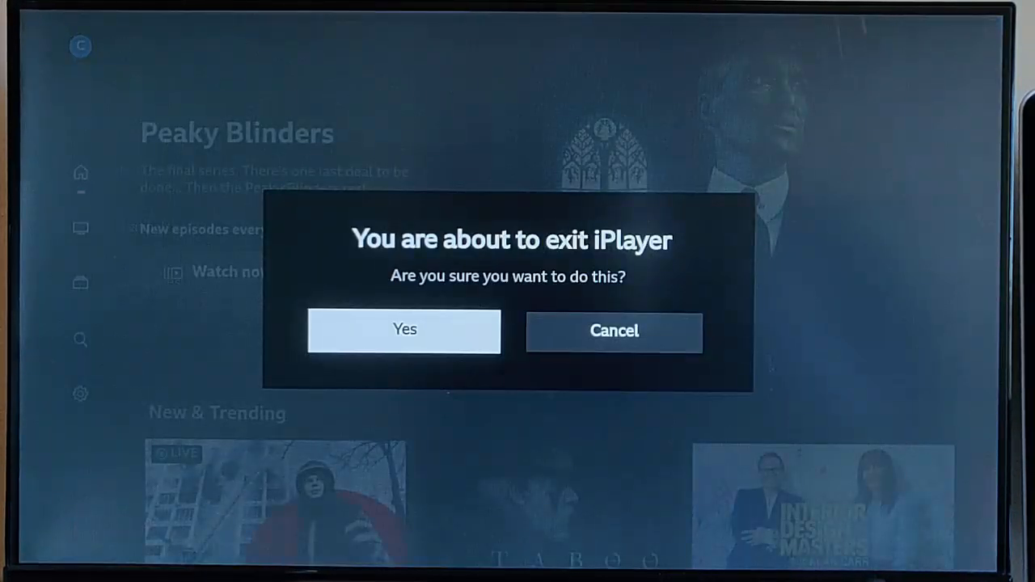
click(405, 330)
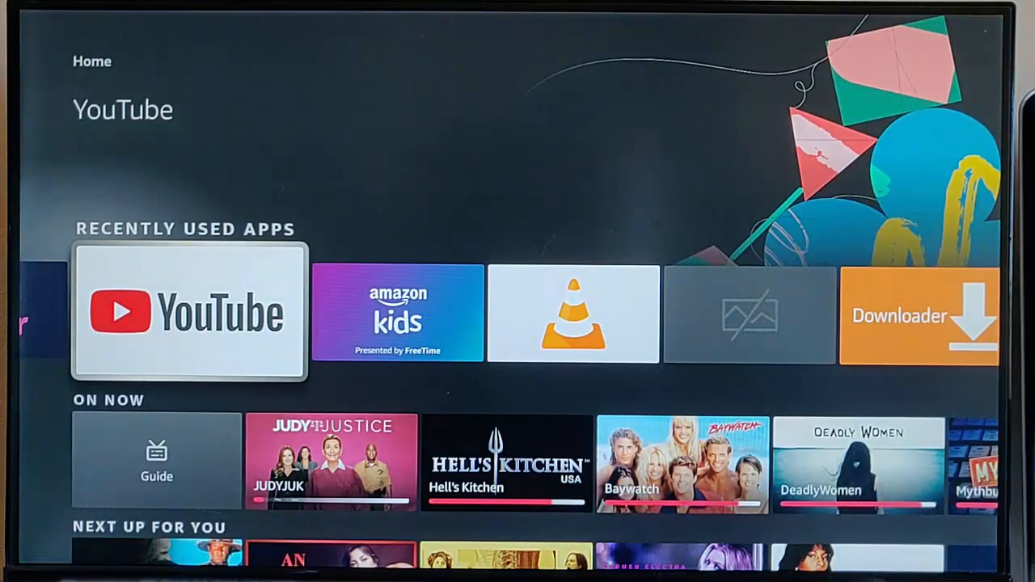